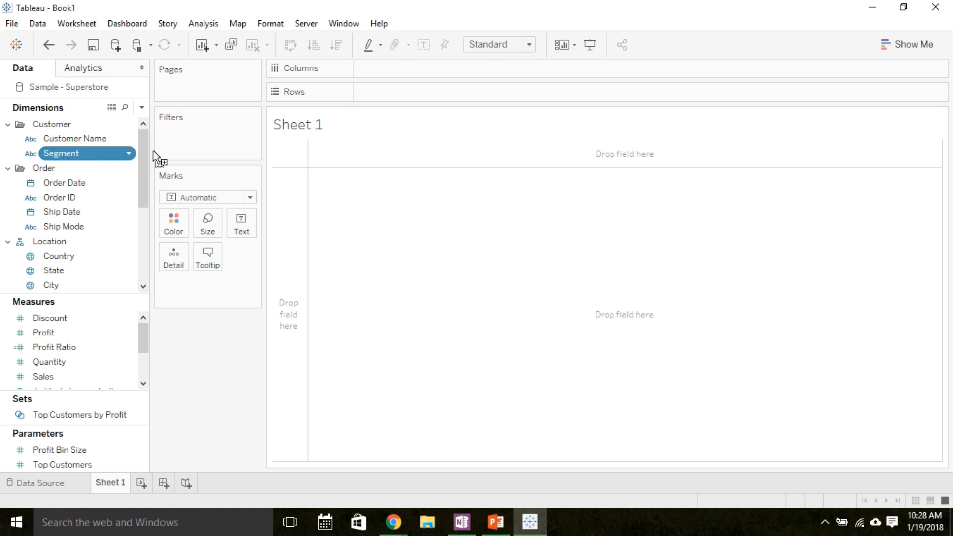
Place Segment on Columns so Consumer, Corporate and Home Office span the sheet
left_click_drag(61, 154, 406, 68)
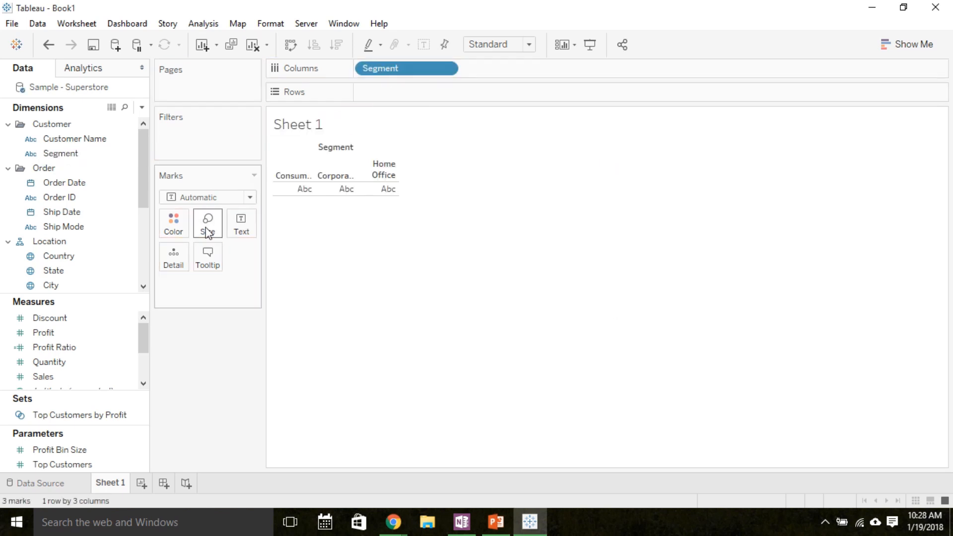
scroll("down", 3)
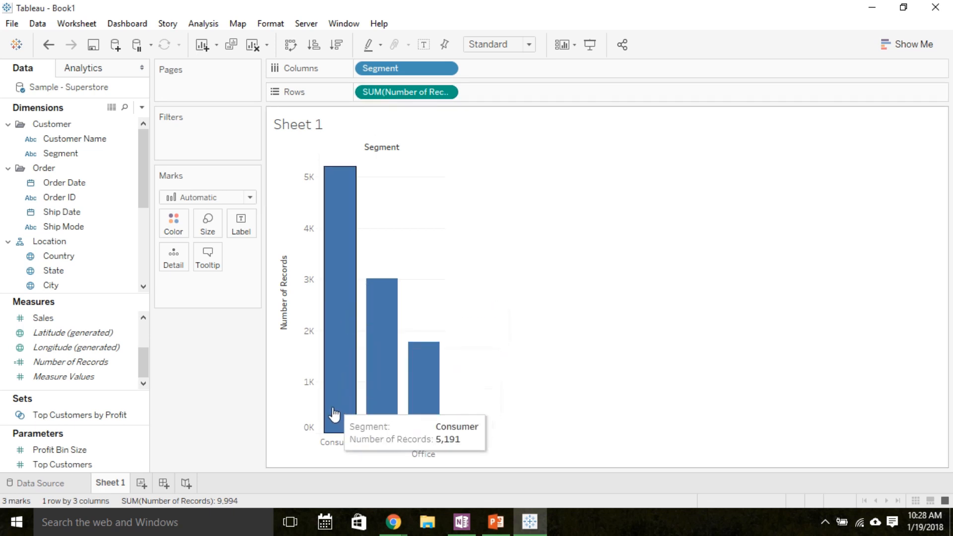
mouse_move(336, 303)
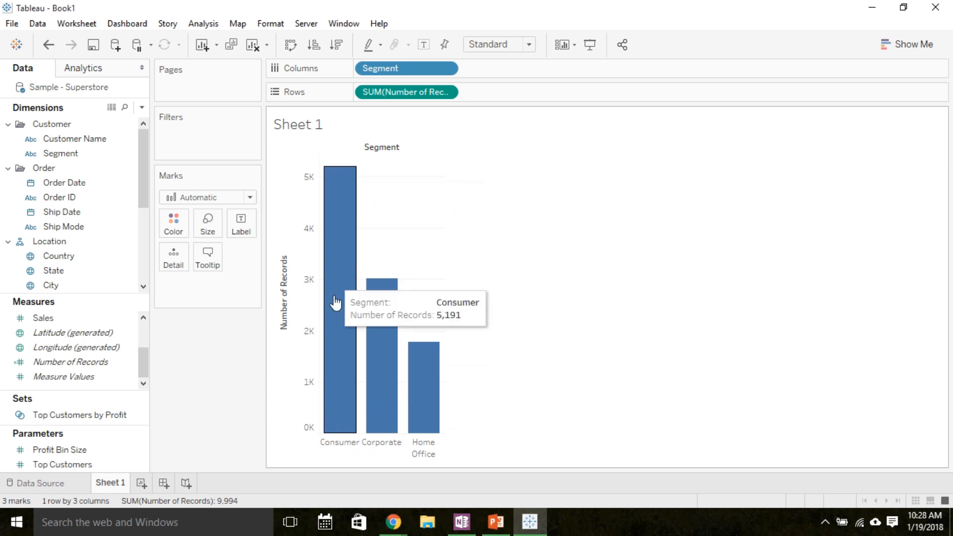
mouse_move(330, 193)
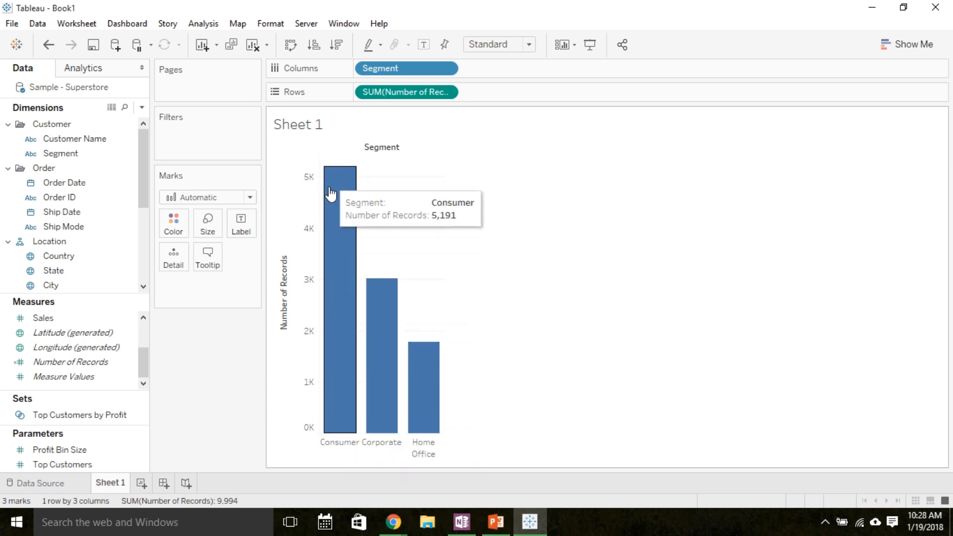
mouse_move(423, 350)
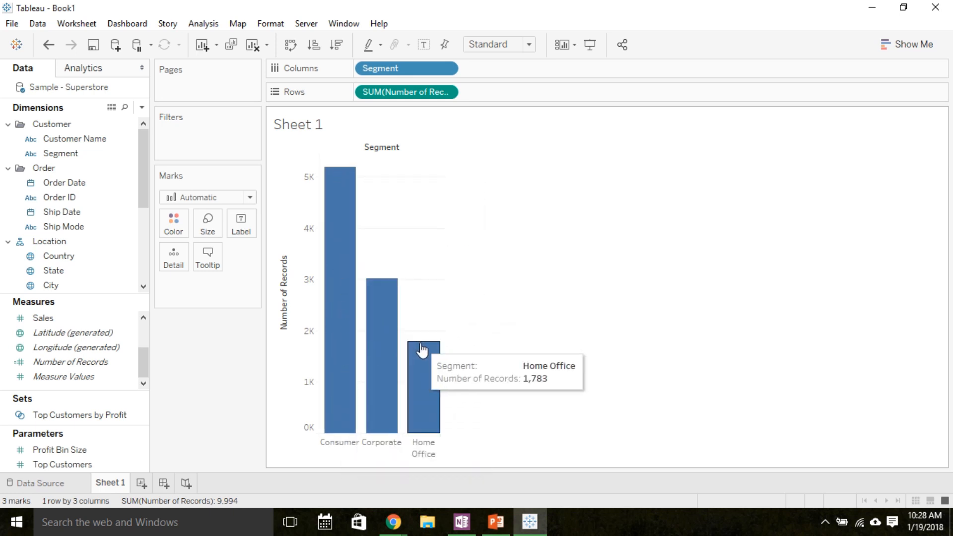
mouse_move(444, 386)
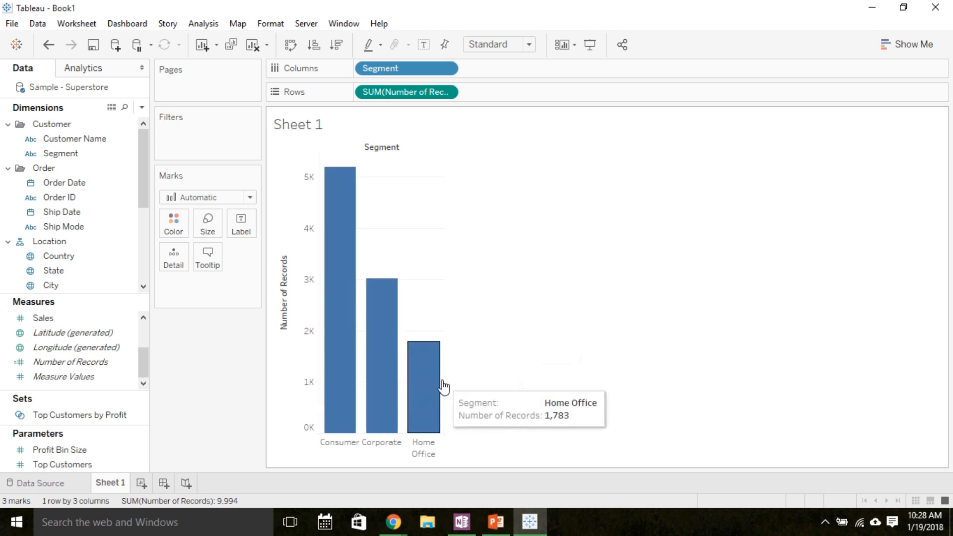
mouse_move(432, 399)
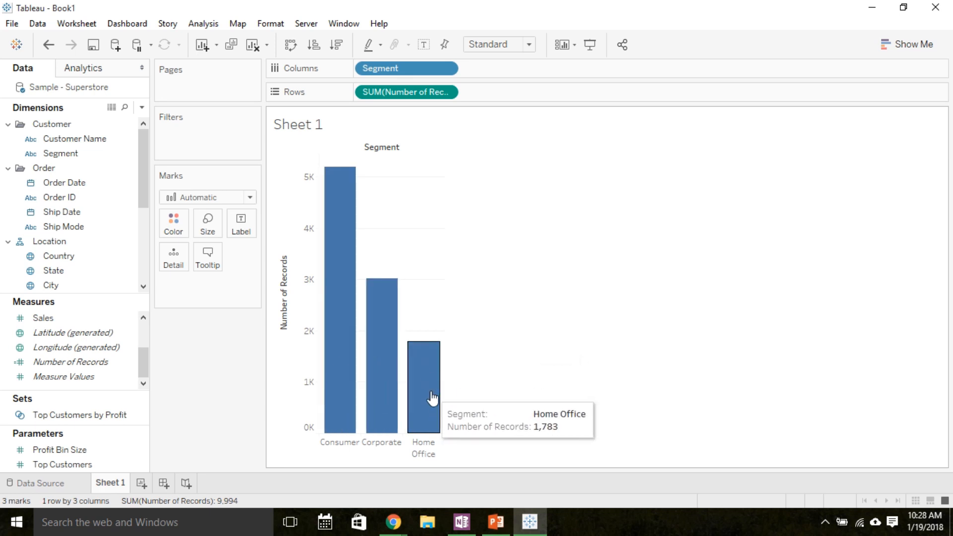
mouse_move(348, 298)
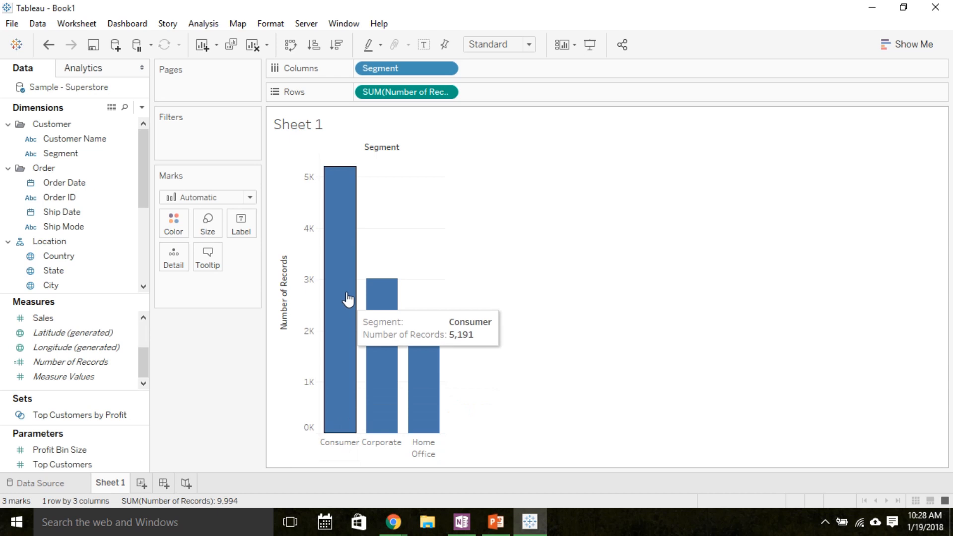
mouse_move(347, 179)
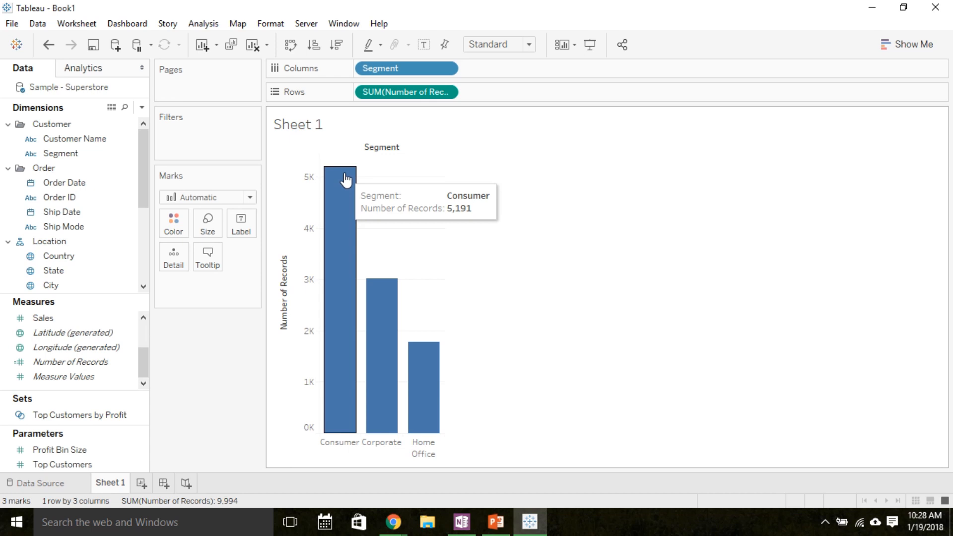
mouse_move(427, 374)
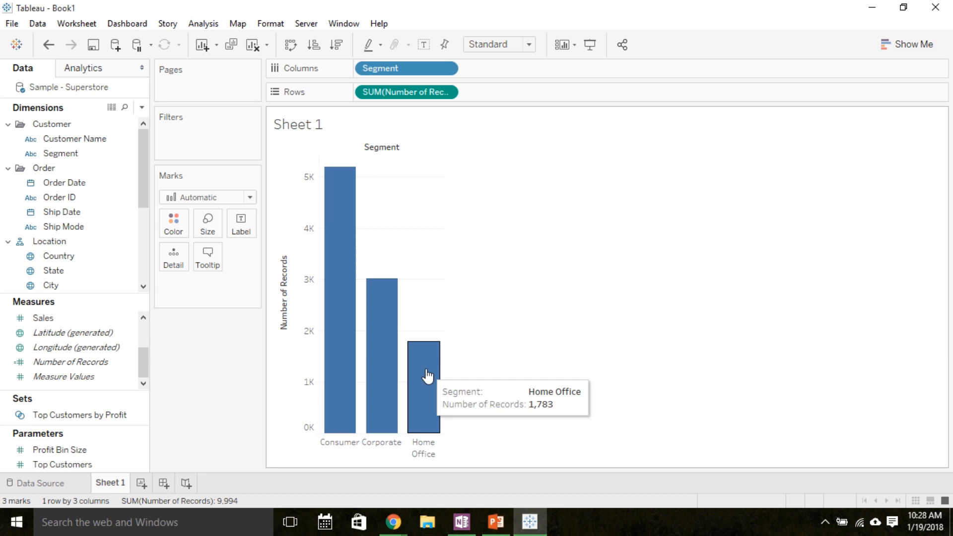
mouse_move(454, 276)
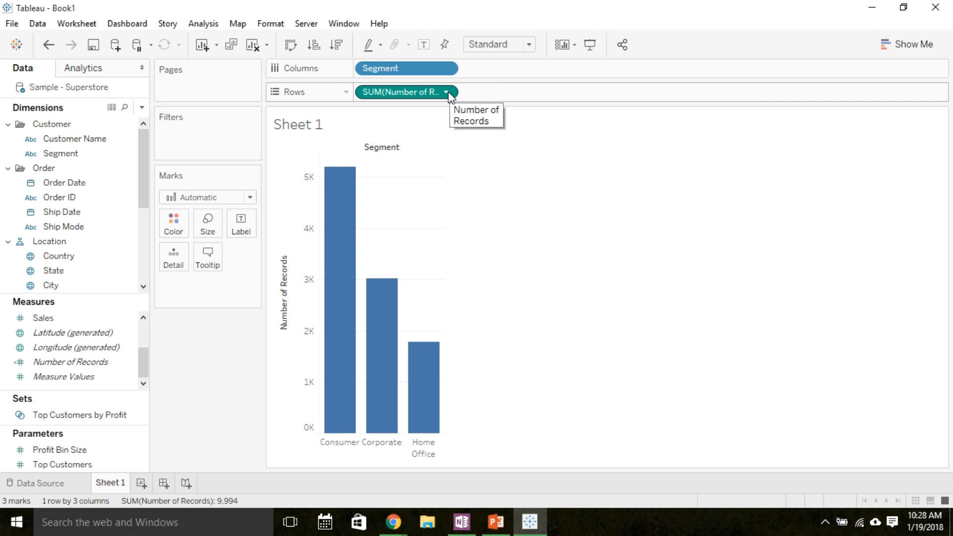
Add a Percent of Total table calculation to SUM(Number of Records)
left_click(448, 92)
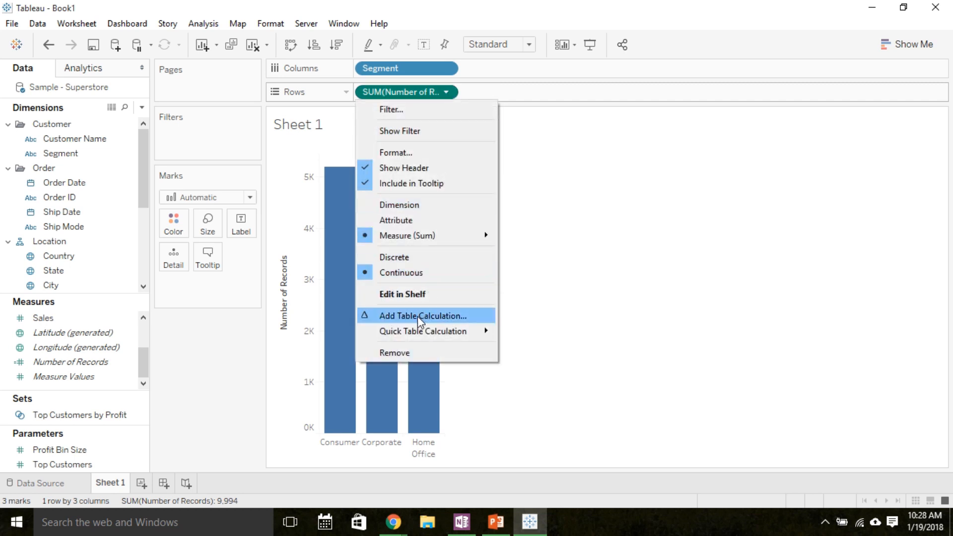
left_click(423, 316)
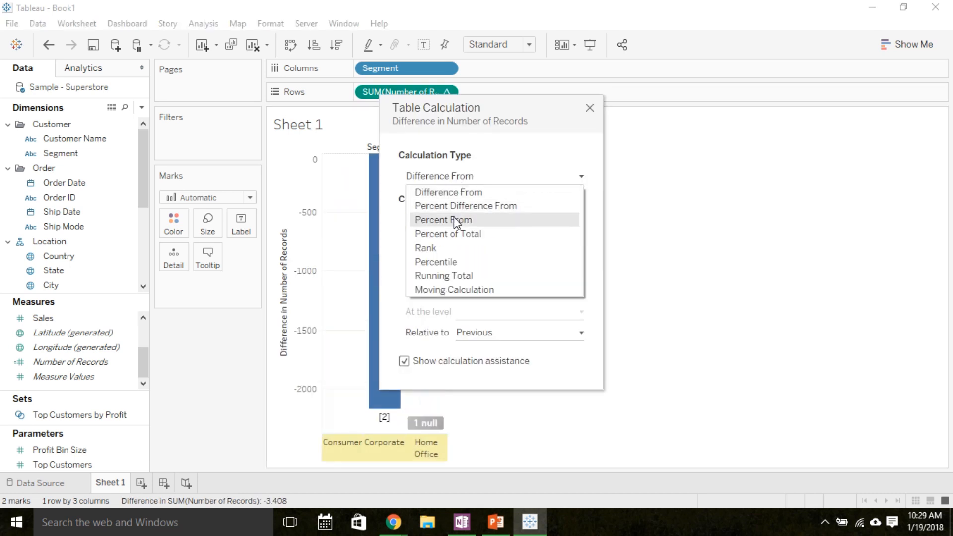
mouse_move(448, 234)
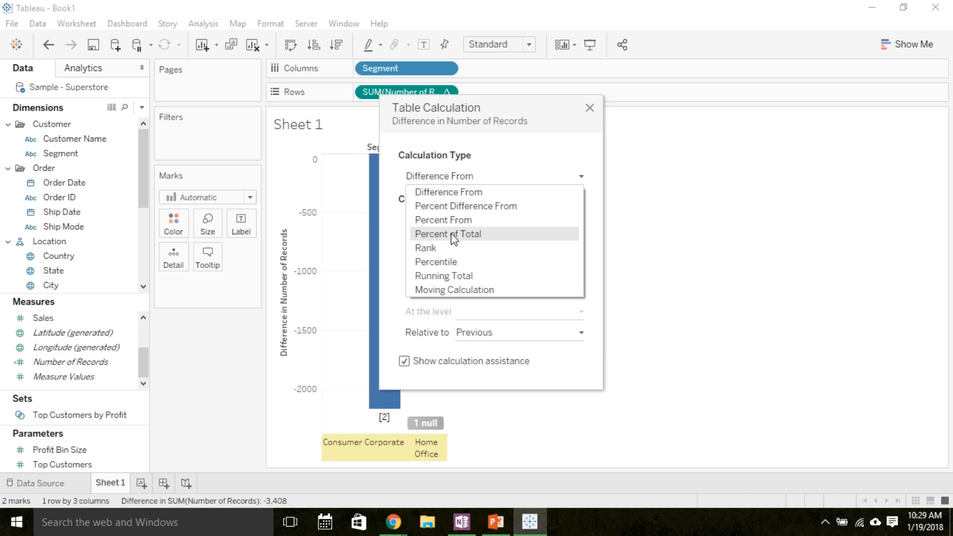
left_click(447, 234)
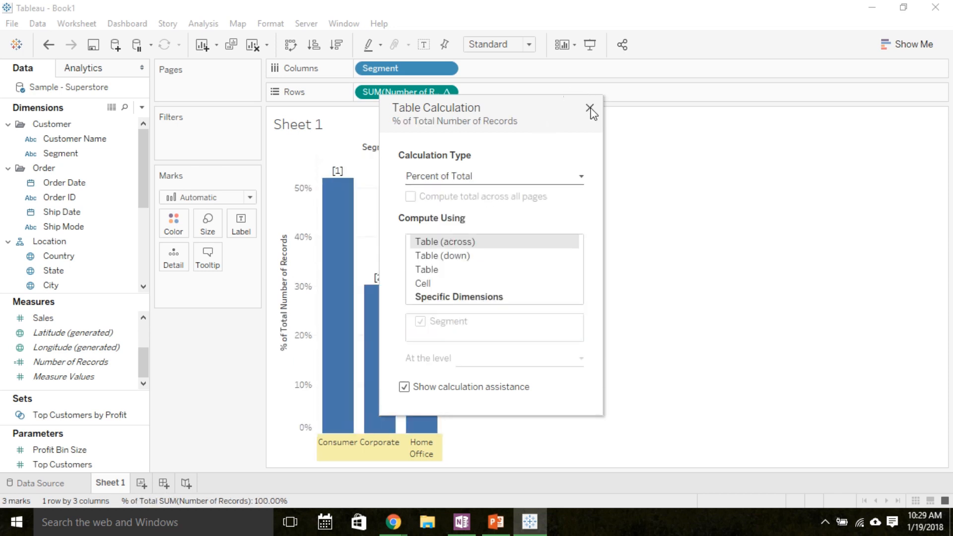
left_click(590, 108)
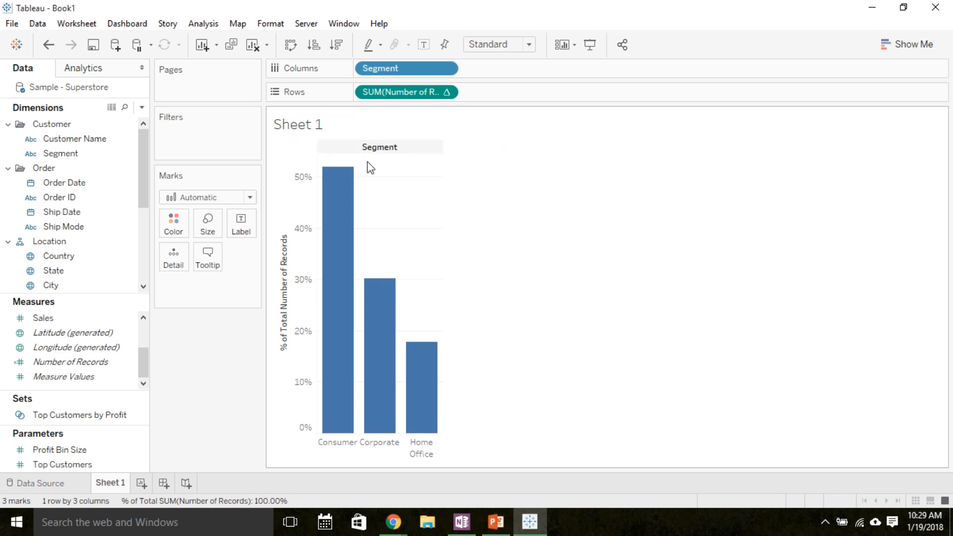
mouse_move(338, 201)
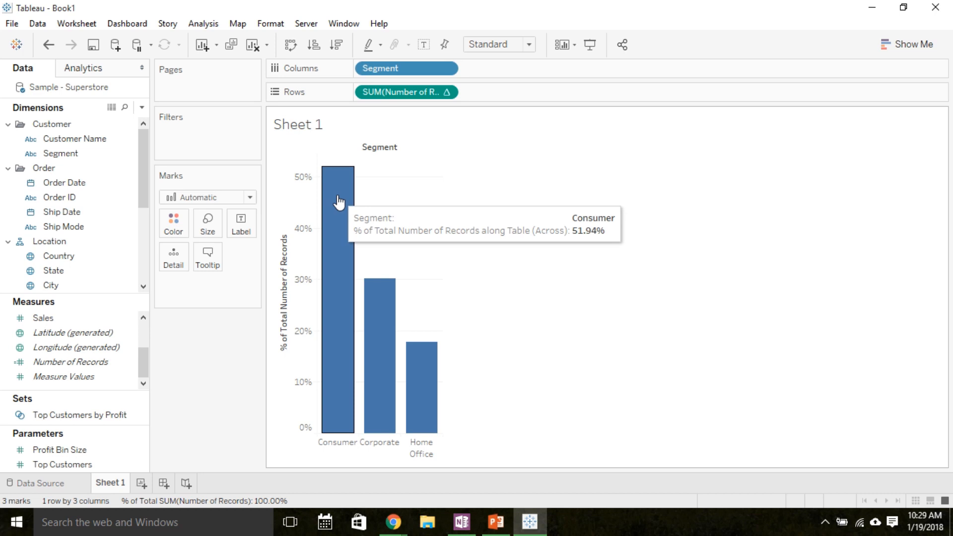
mouse_move(417, 368)
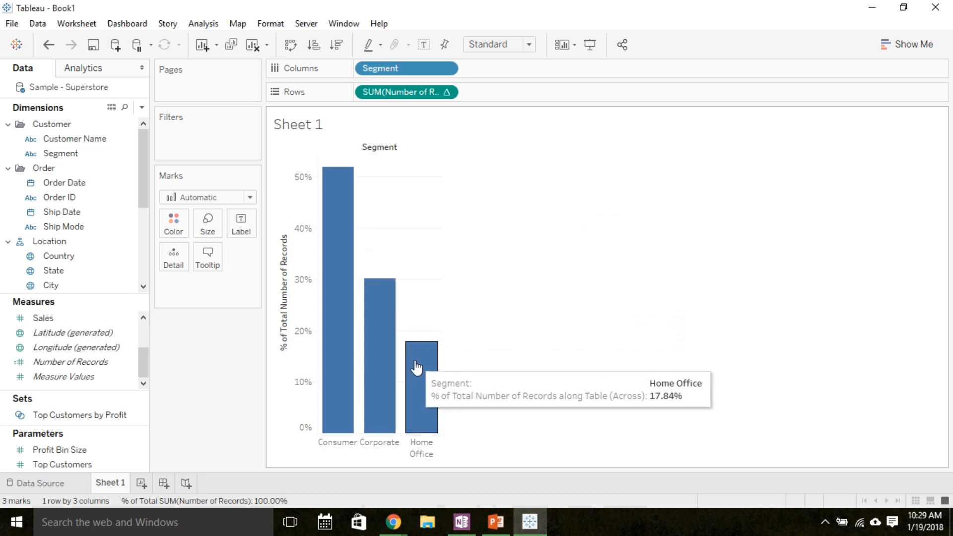
mouse_move(423, 368)
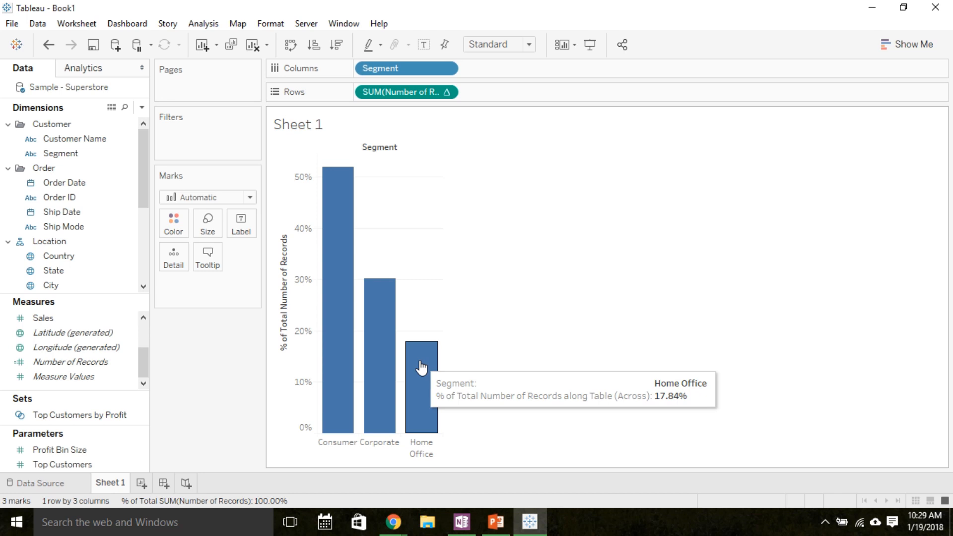
mouse_move(430, 349)
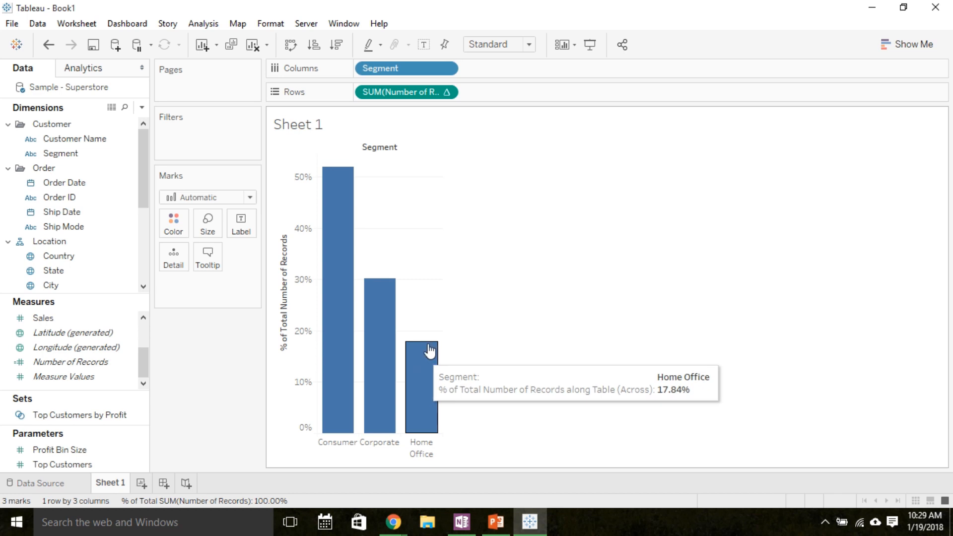
mouse_move(328, 294)
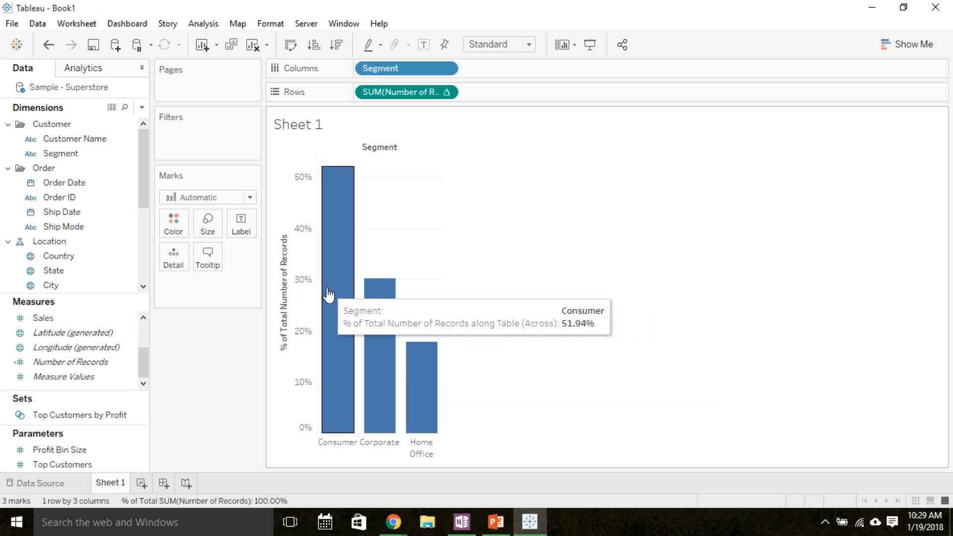
mouse_move(406, 91)
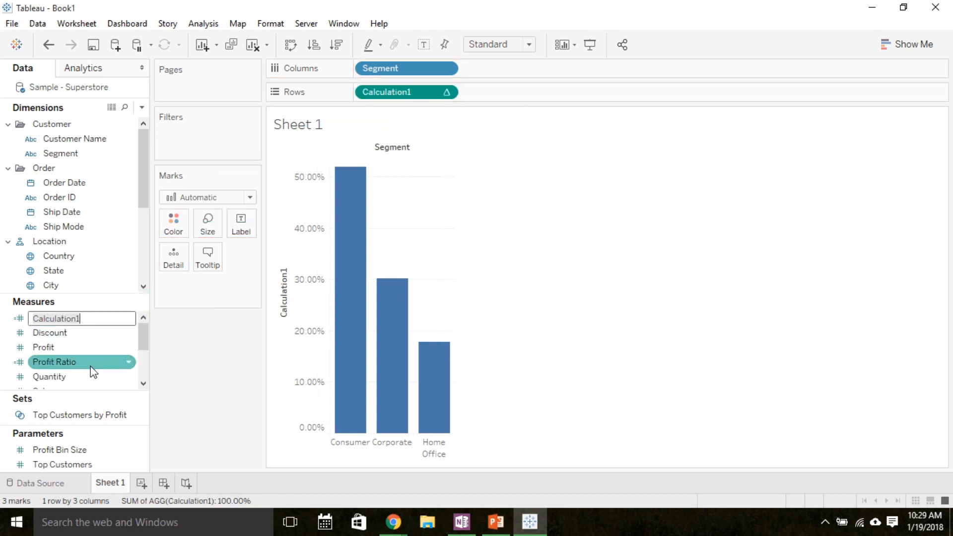
Change the Sales measure aggregation from Sum to Average per segment
scroll("down", 3)
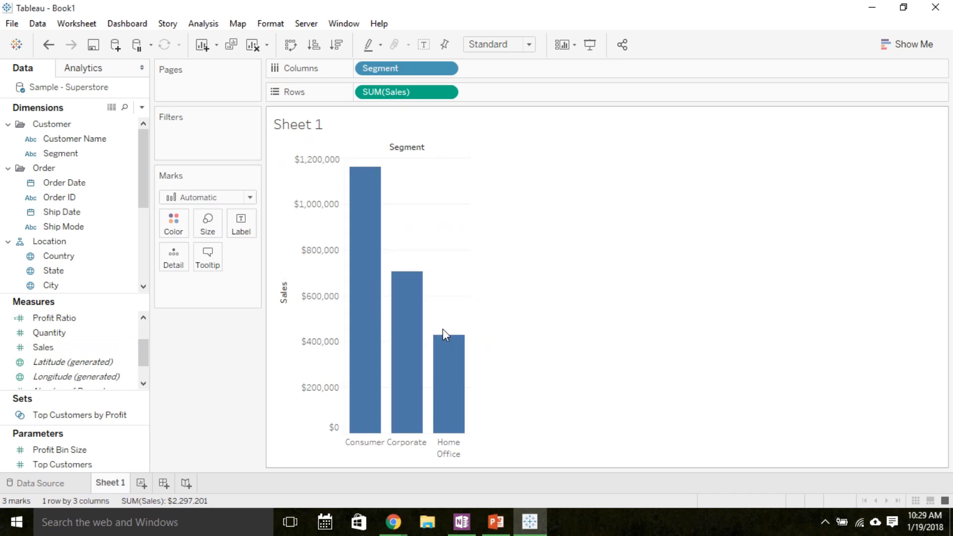
mouse_move(362, 349)
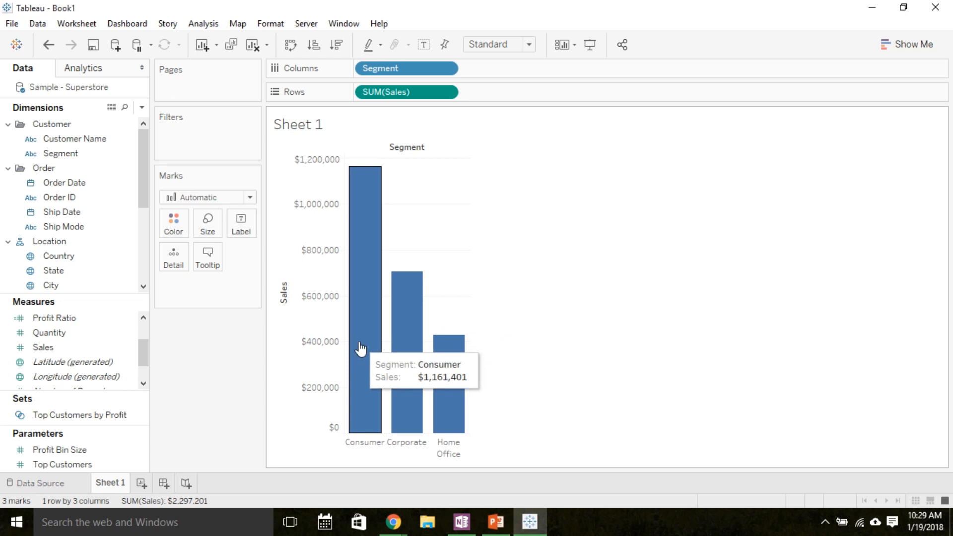
mouse_move(364, 355)
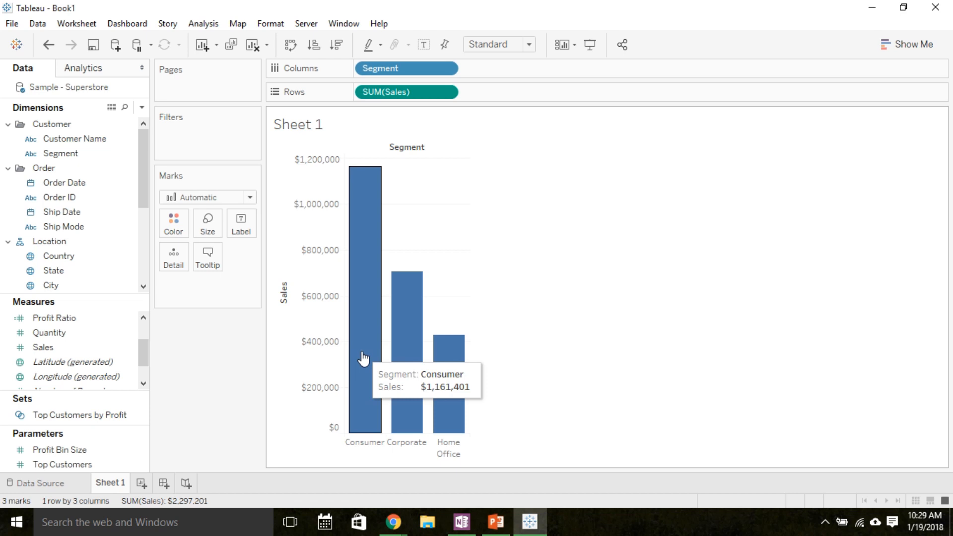
mouse_move(430, 360)
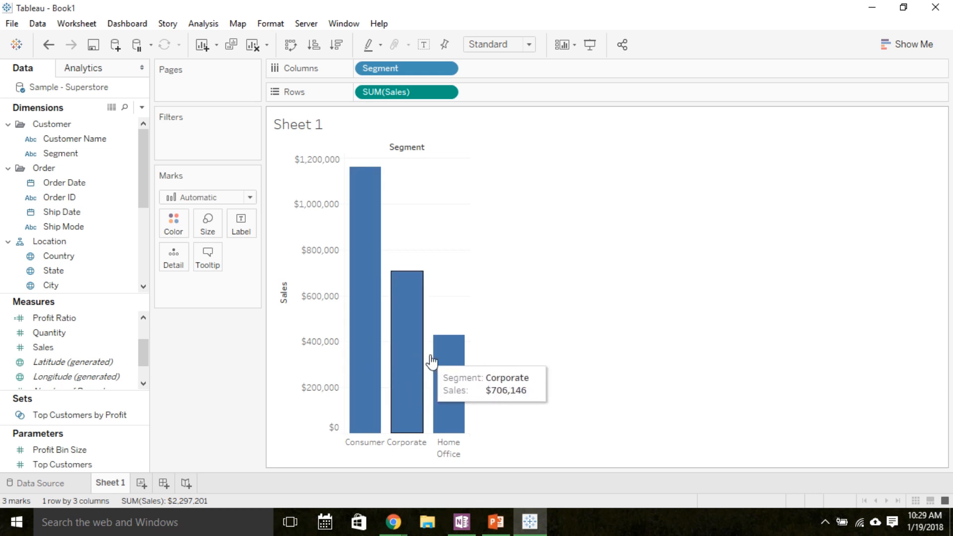
mouse_move(442, 363)
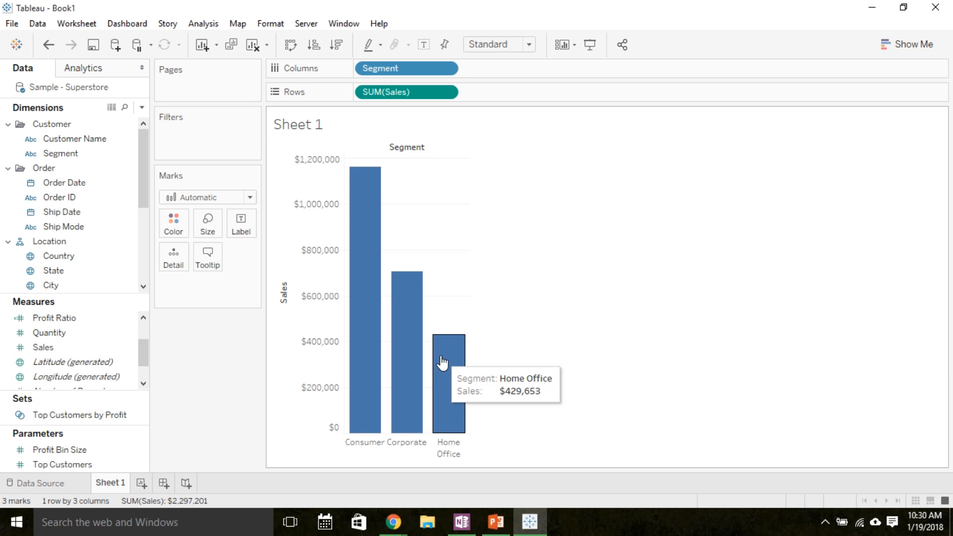
mouse_move(389, 358)
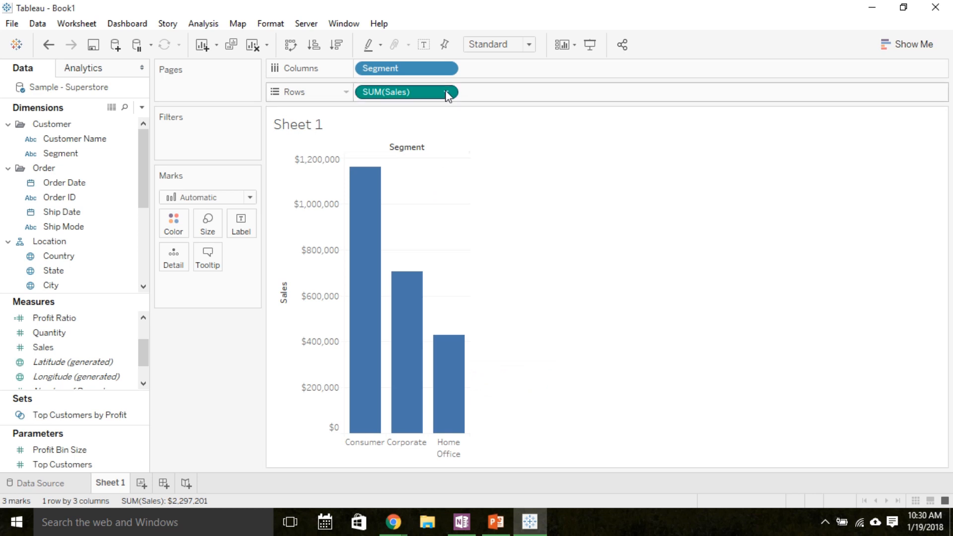
left_click(447, 92)
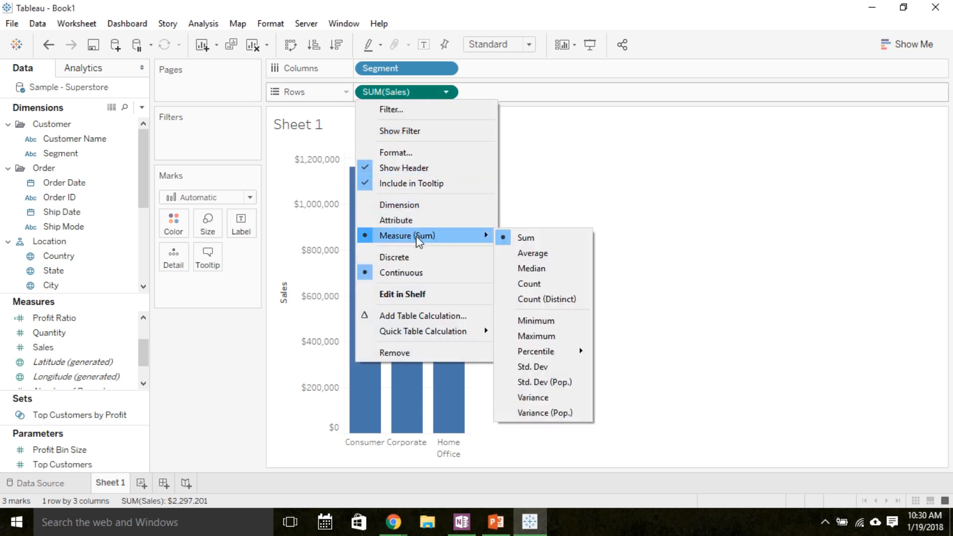
mouse_move(532, 254)
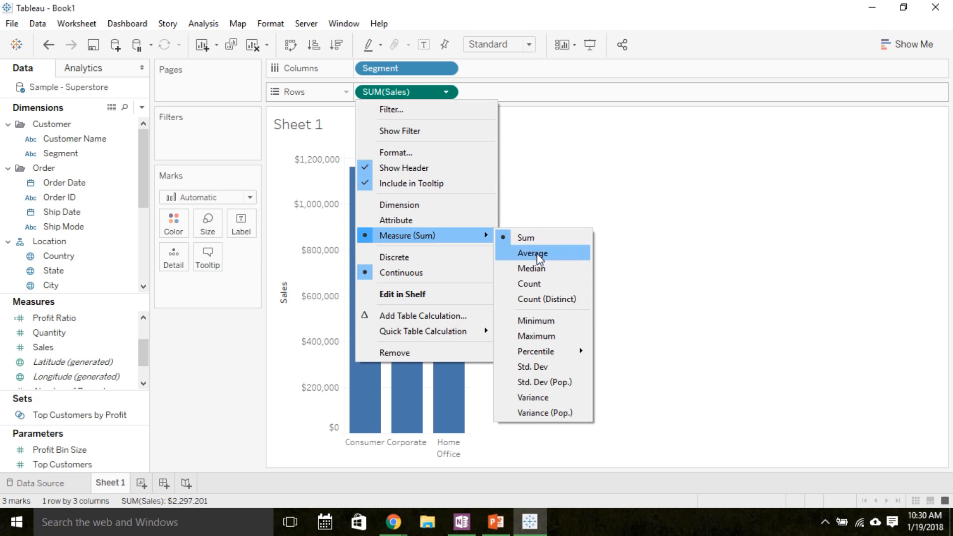
left_click(531, 253)
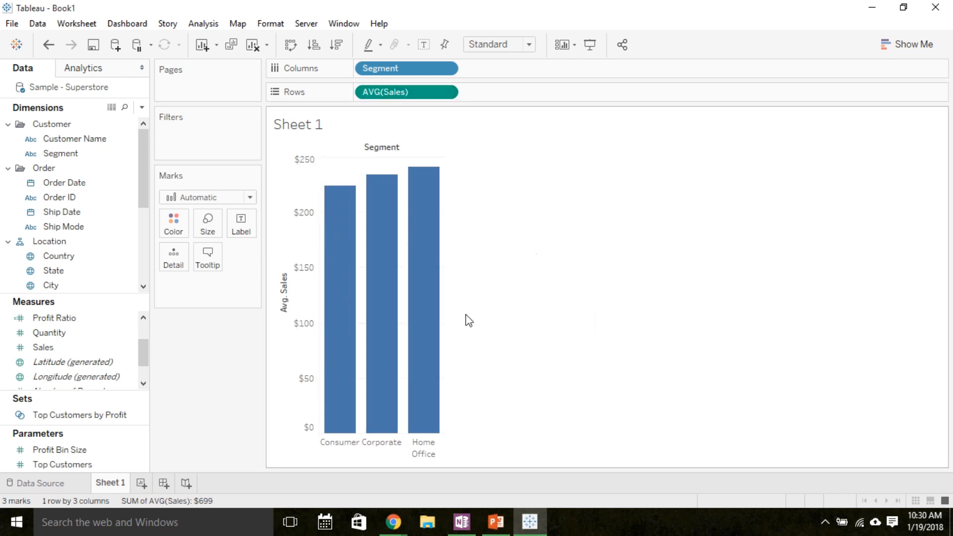
mouse_move(436, 320)
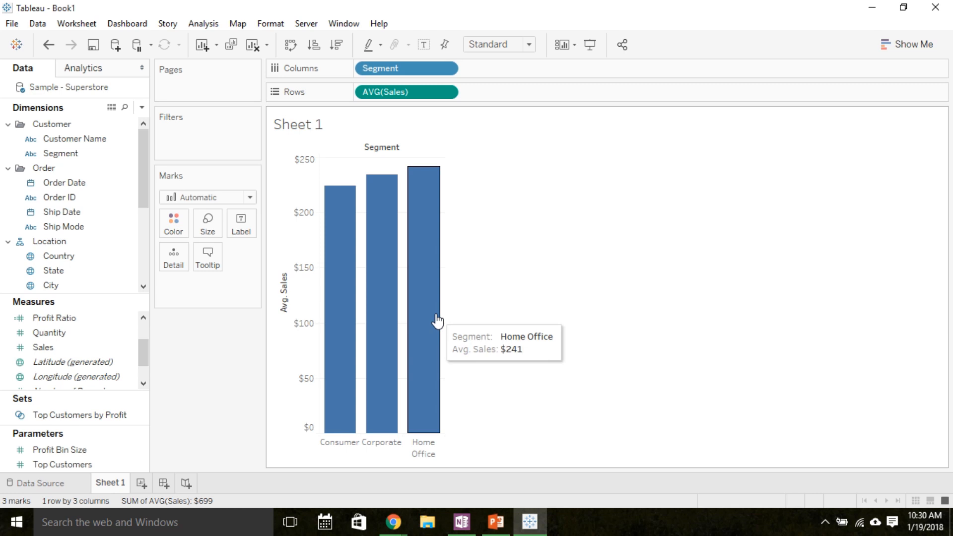
mouse_move(350, 339)
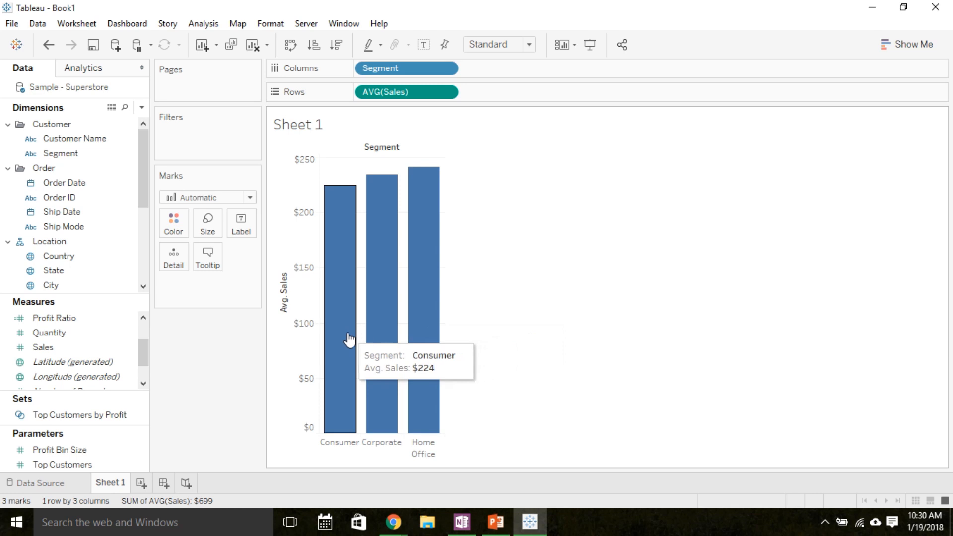
mouse_move(349, 300)
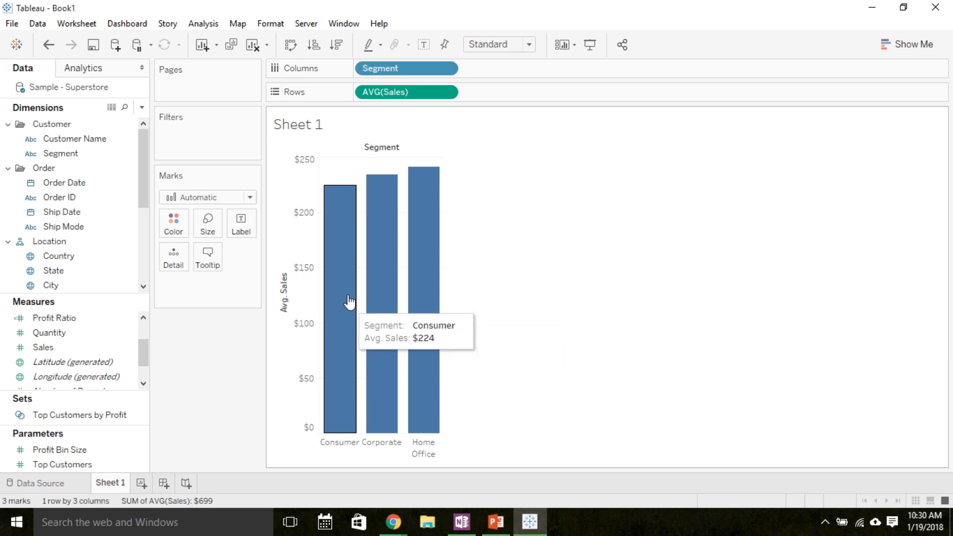
mouse_move(347, 286)
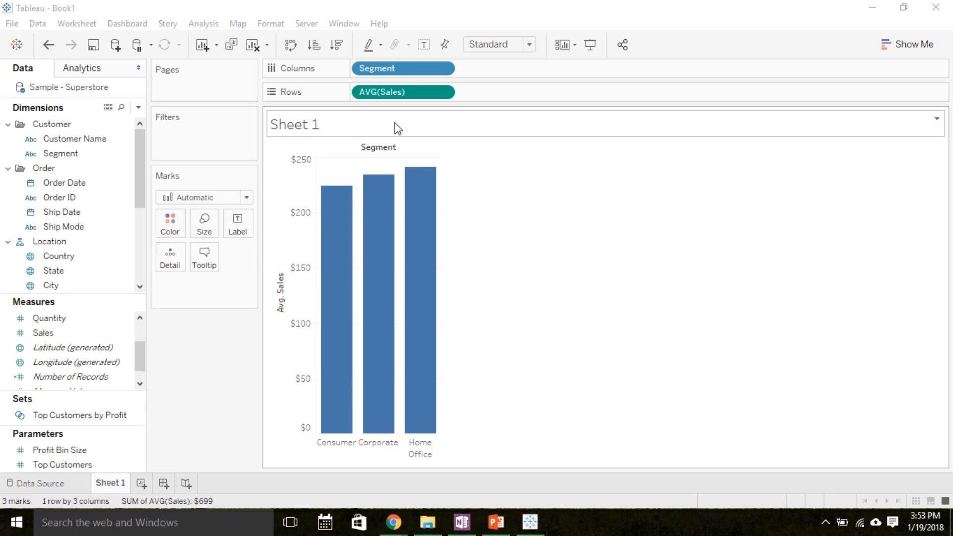
mouse_move(304, 461)
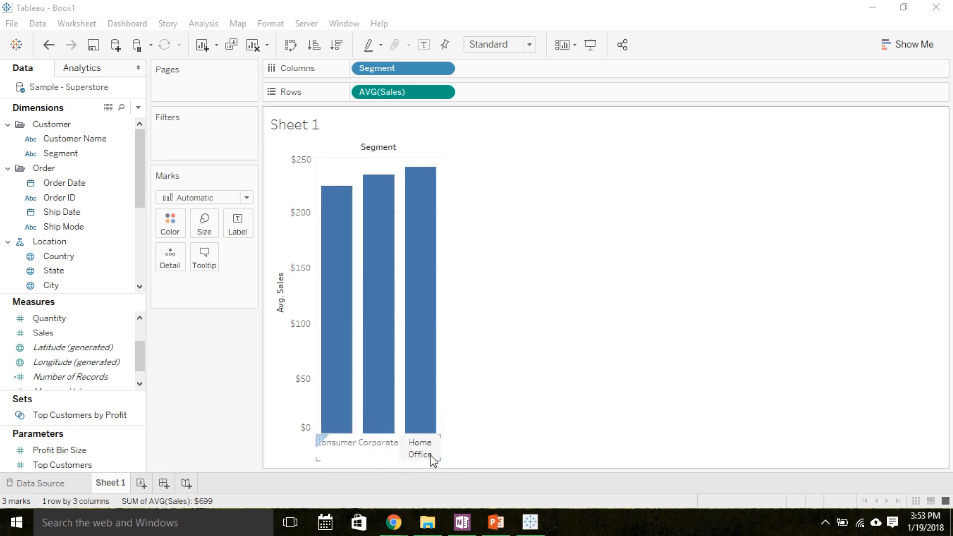
mouse_move(331, 362)
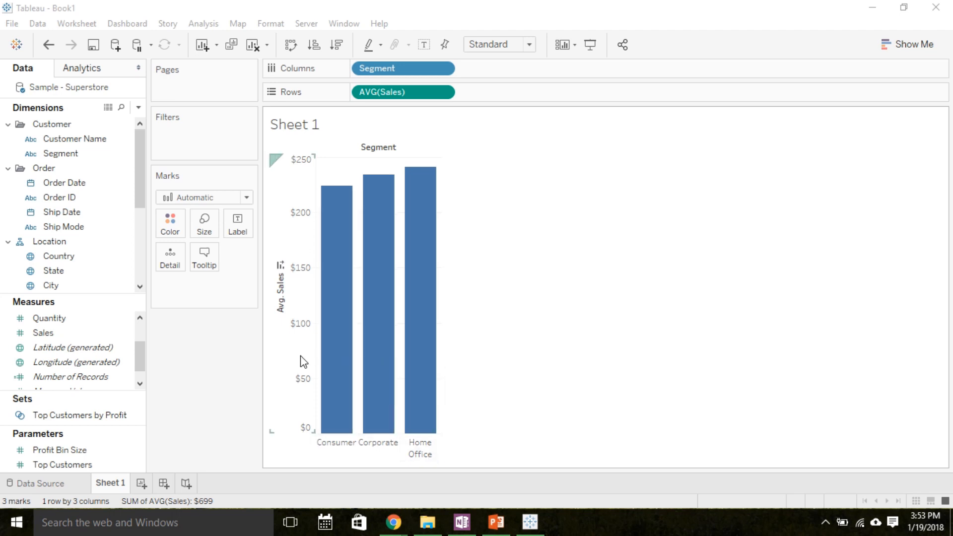
mouse_move(310, 360)
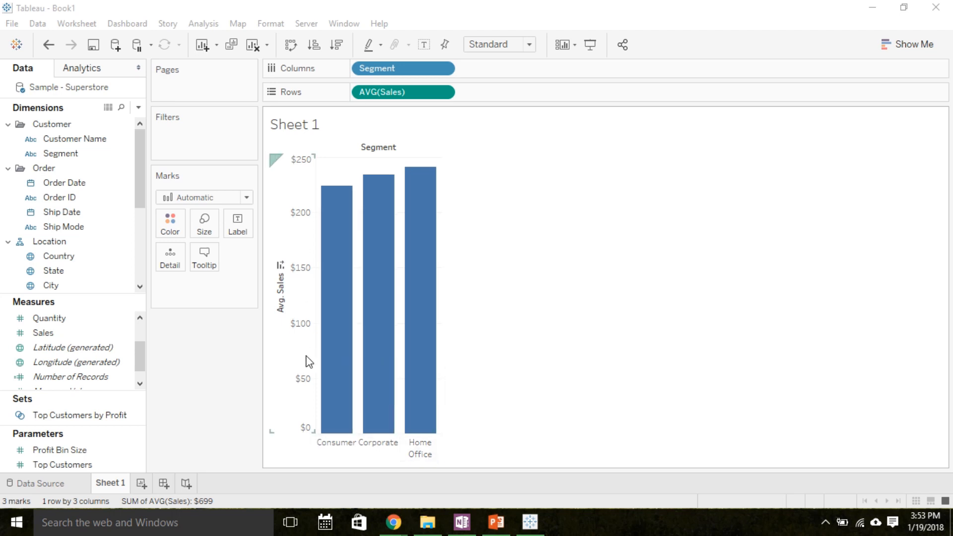
mouse_move(405, 353)
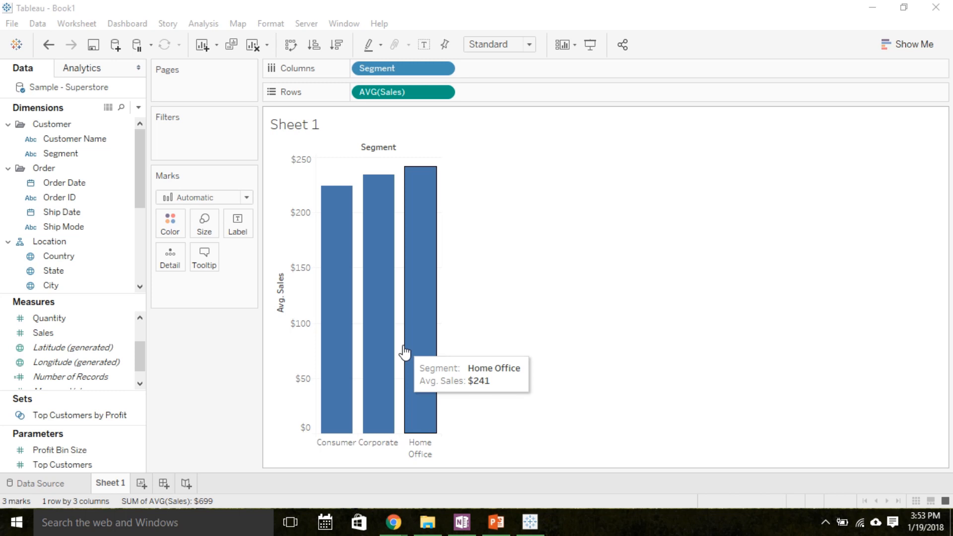
mouse_move(435, 78)
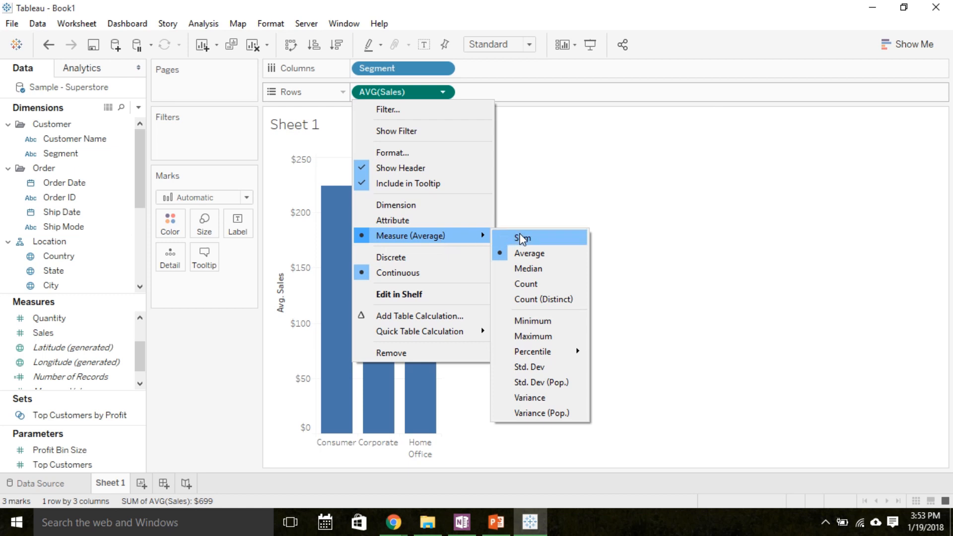
mouse_move(525, 240)
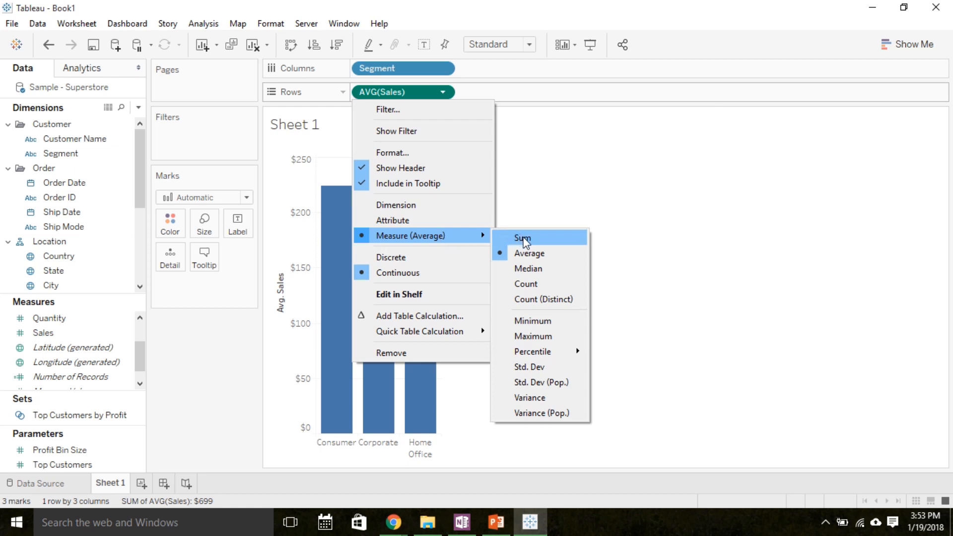
Change the Sales measure aggregation from Average back to Sum
left_click(521, 238)
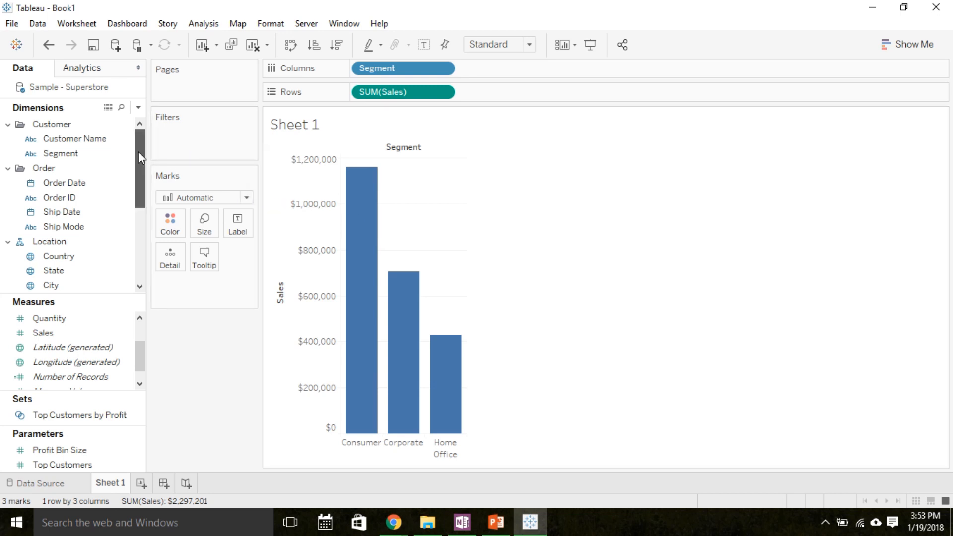
Scroll the Dimensions list down to reach the Region field
scroll("down", 3)
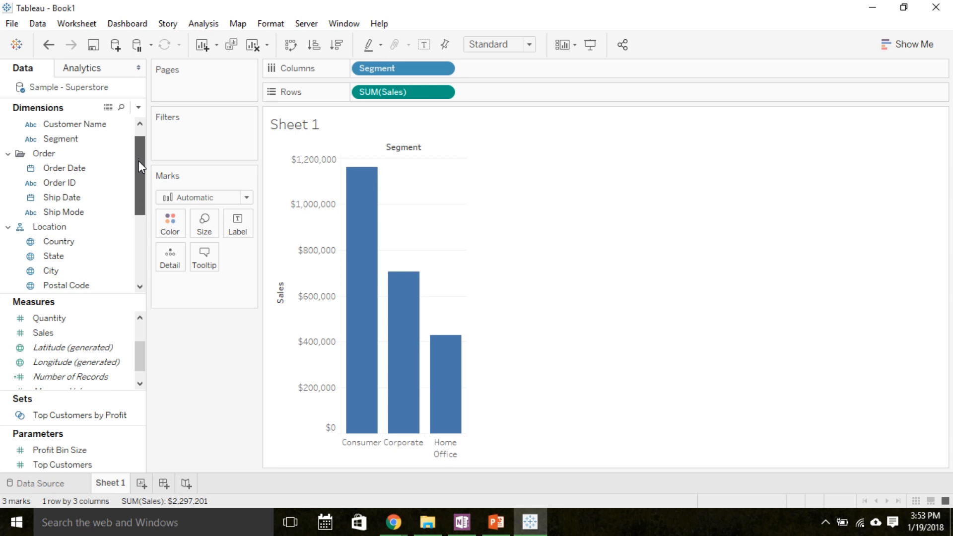
scroll("down", 3)
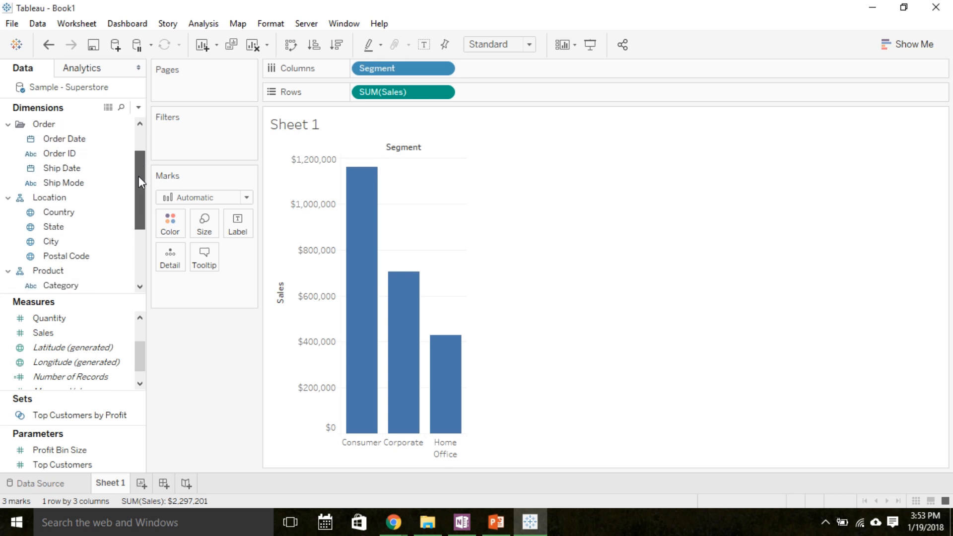
scroll("down", 3)
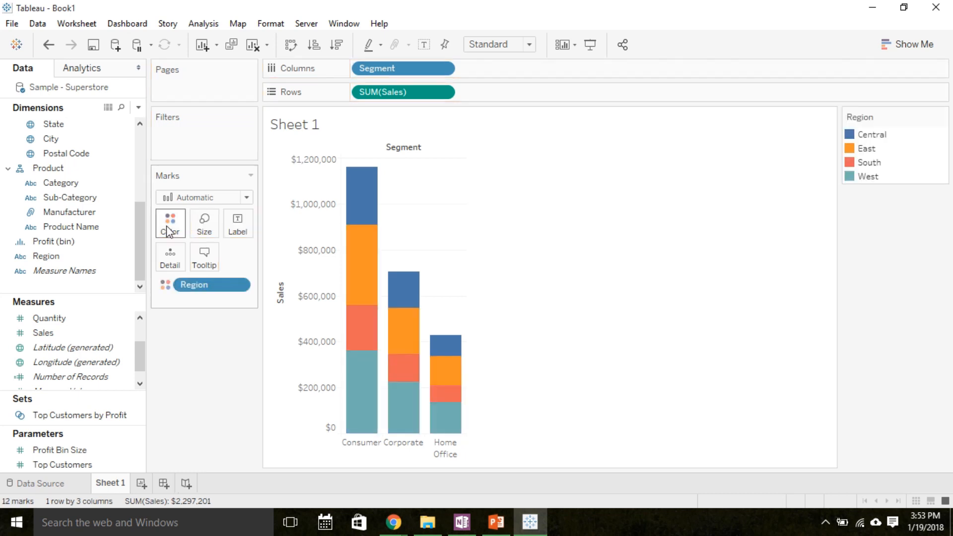
mouse_move(910, 41)
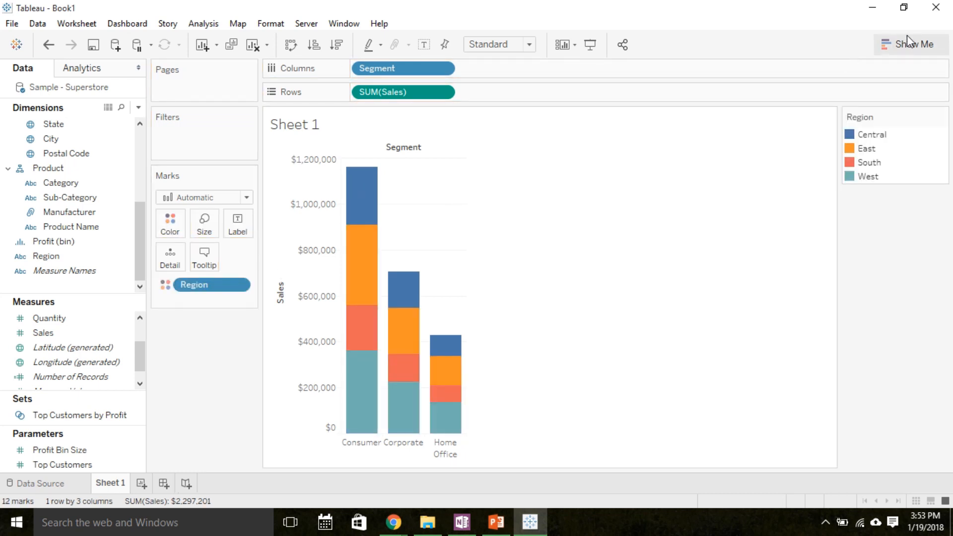
left_click(911, 43)
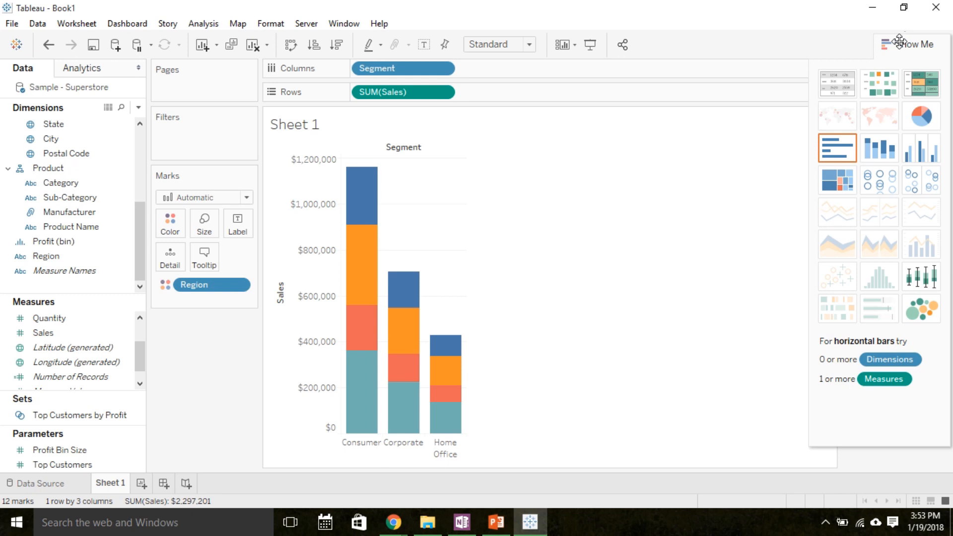
left_click(909, 44)
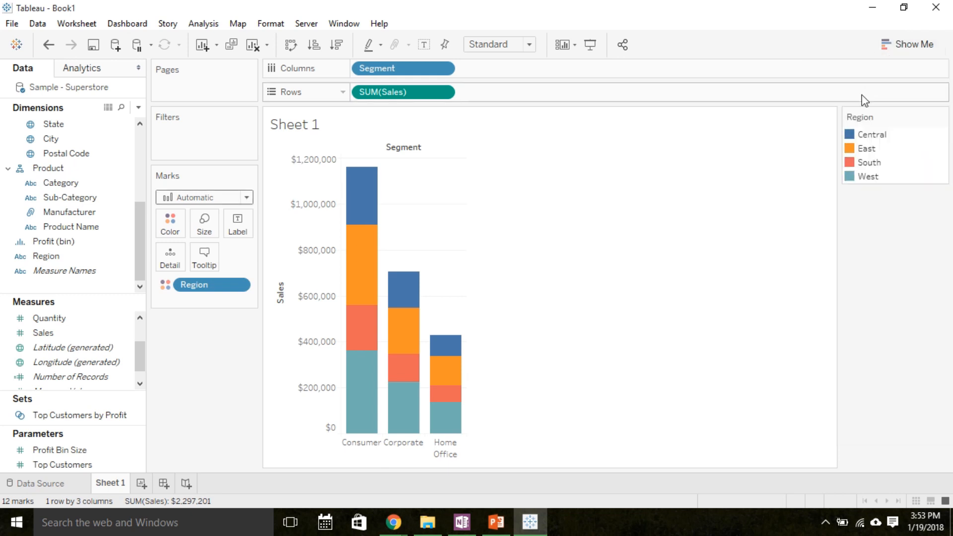
mouse_move(894, 140)
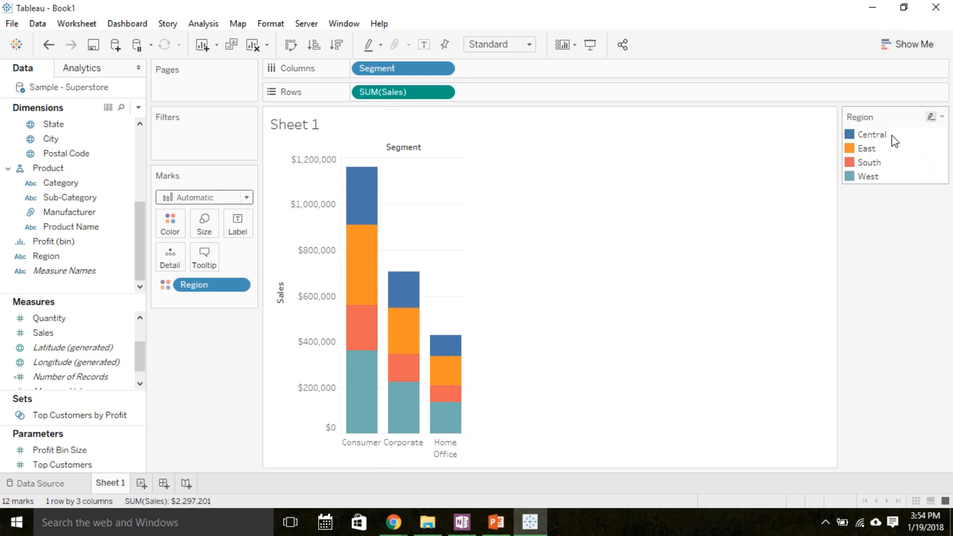
mouse_move(363, 198)
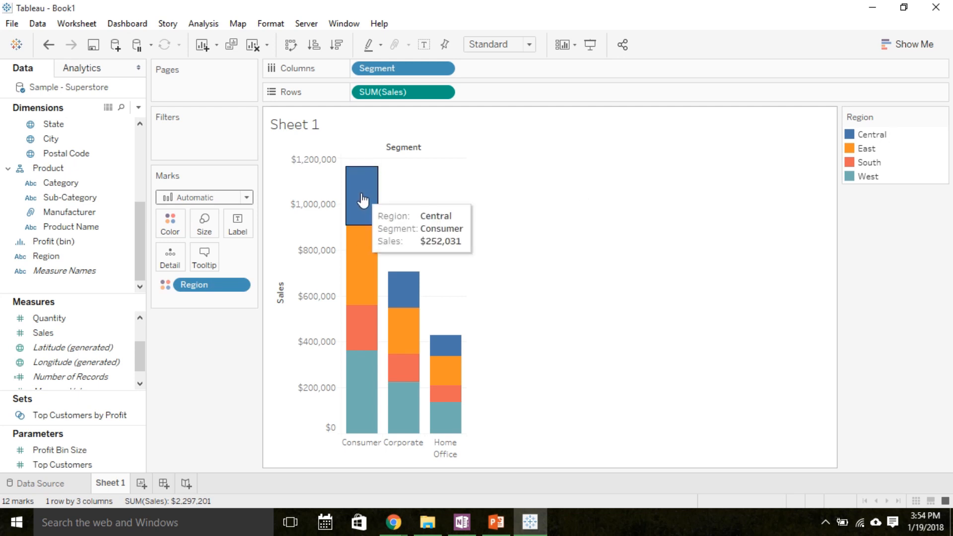
mouse_move(360, 258)
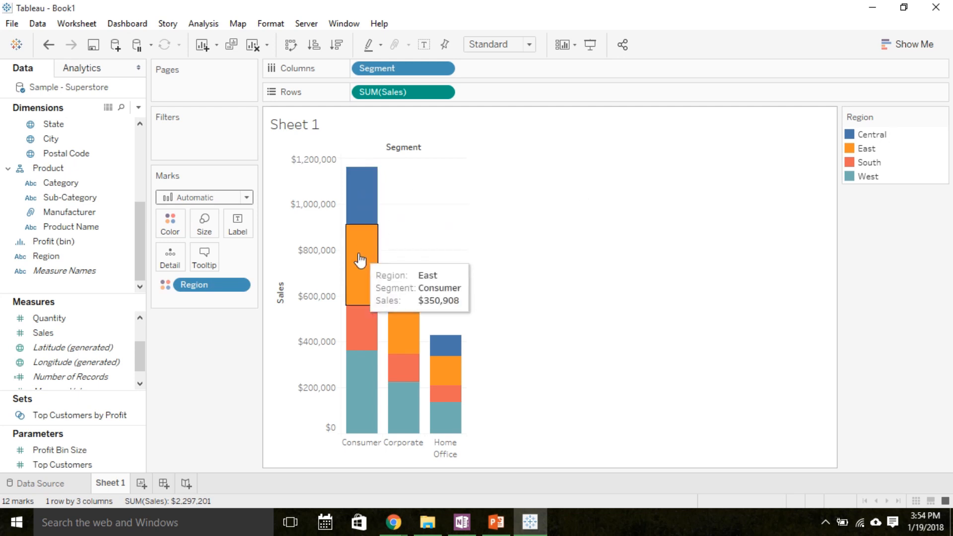
mouse_move(360, 325)
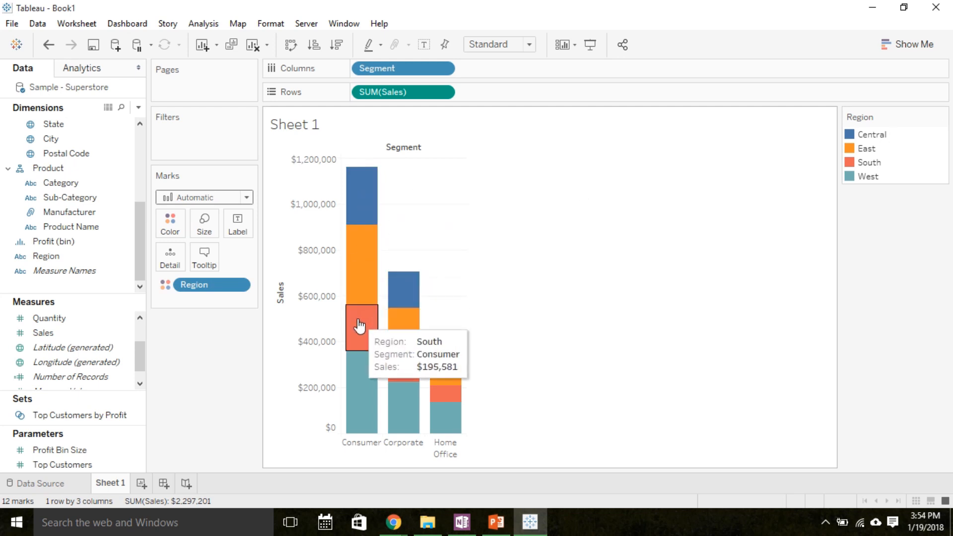
mouse_move(362, 374)
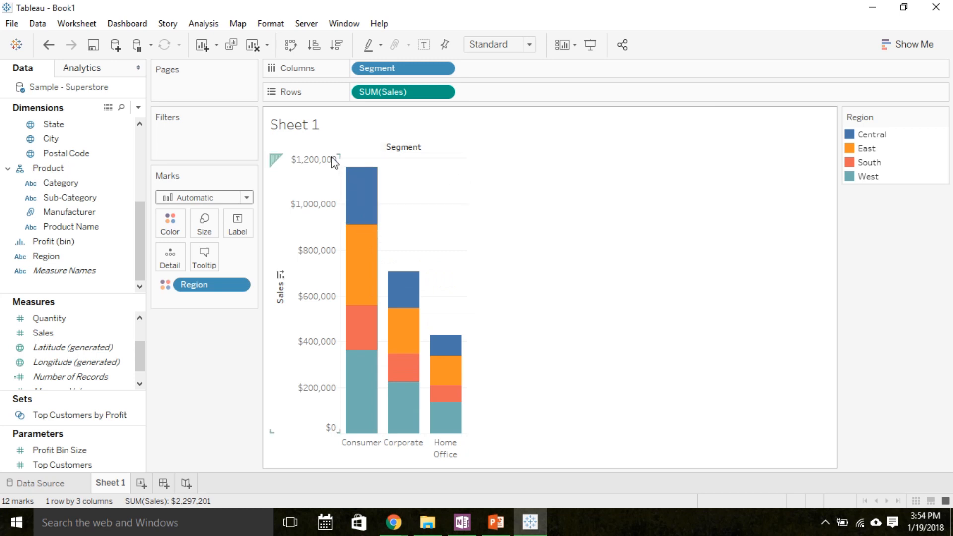
mouse_move(467, 339)
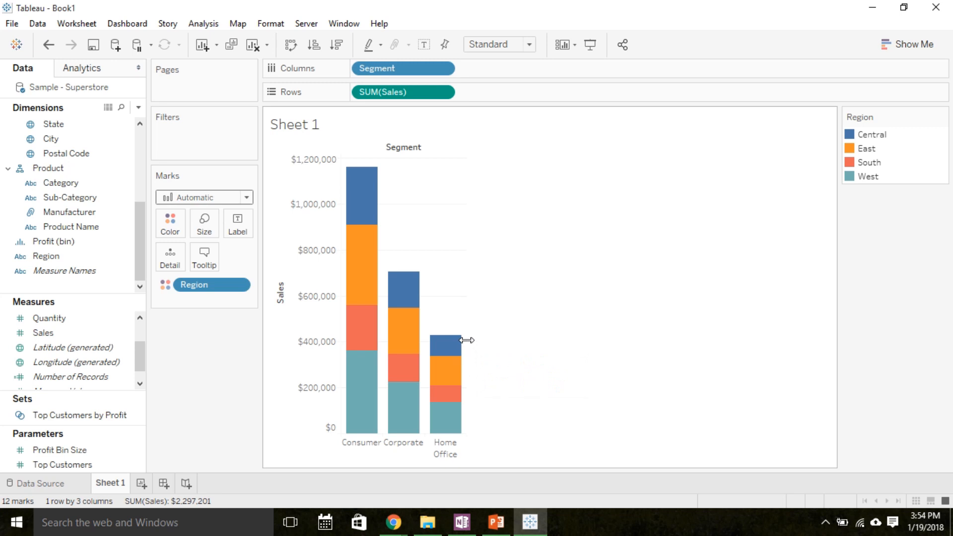
mouse_move(445, 344)
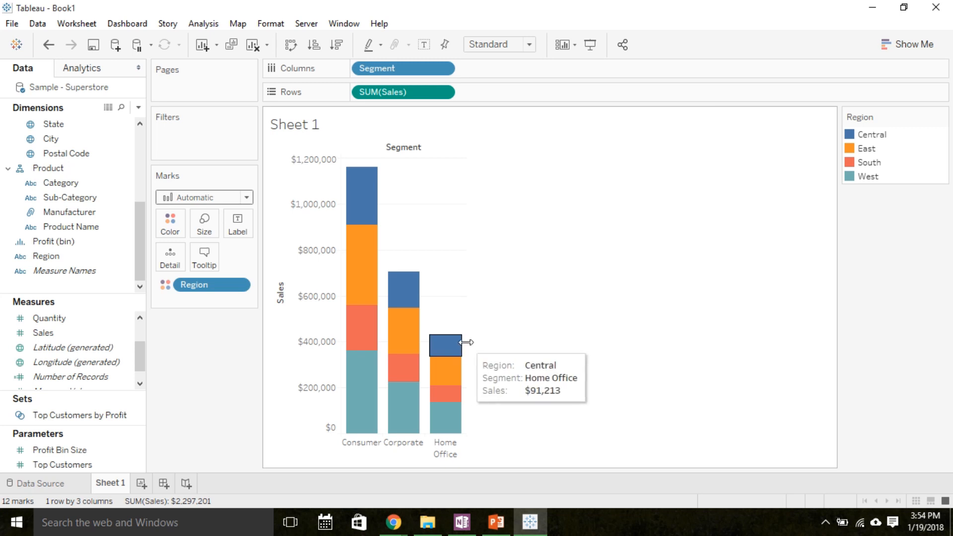
mouse_move(473, 456)
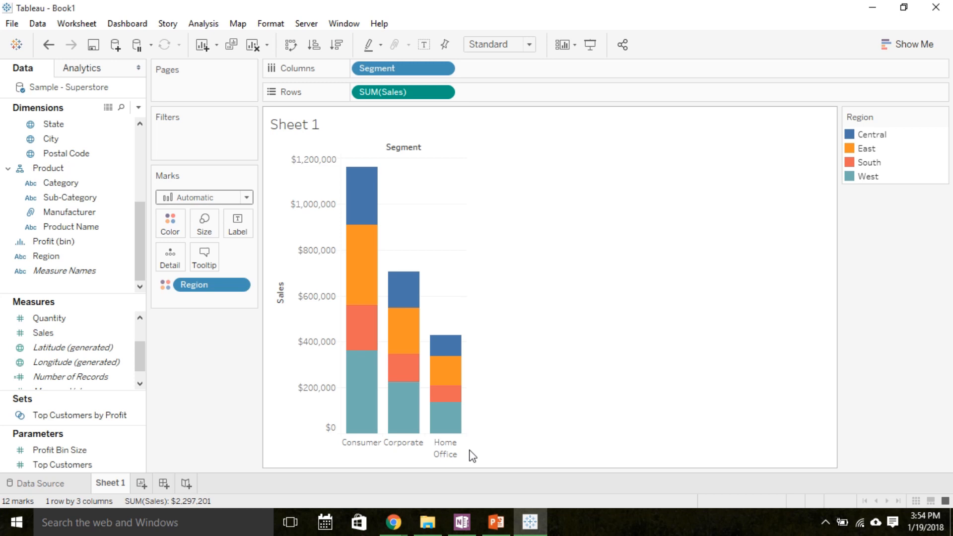
mouse_move(393, 200)
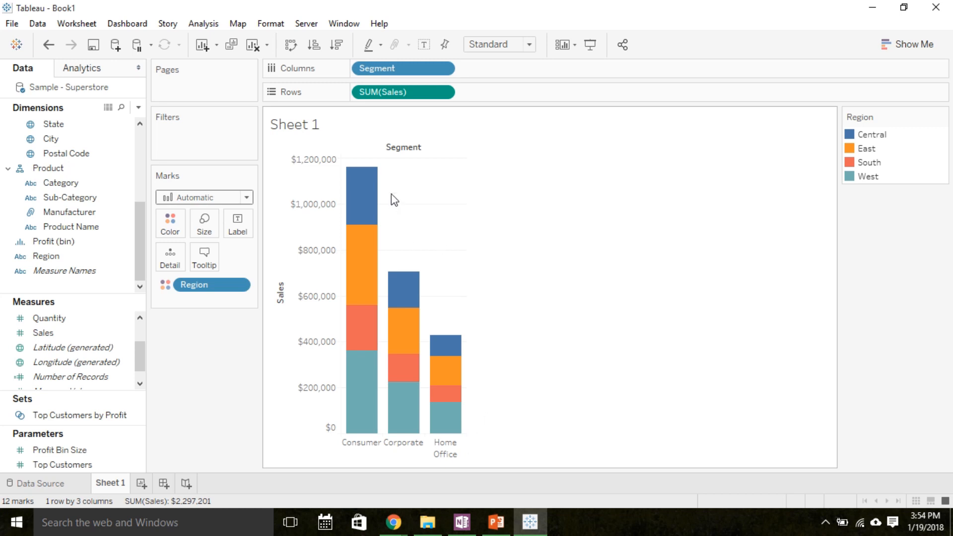
mouse_move(406, 200)
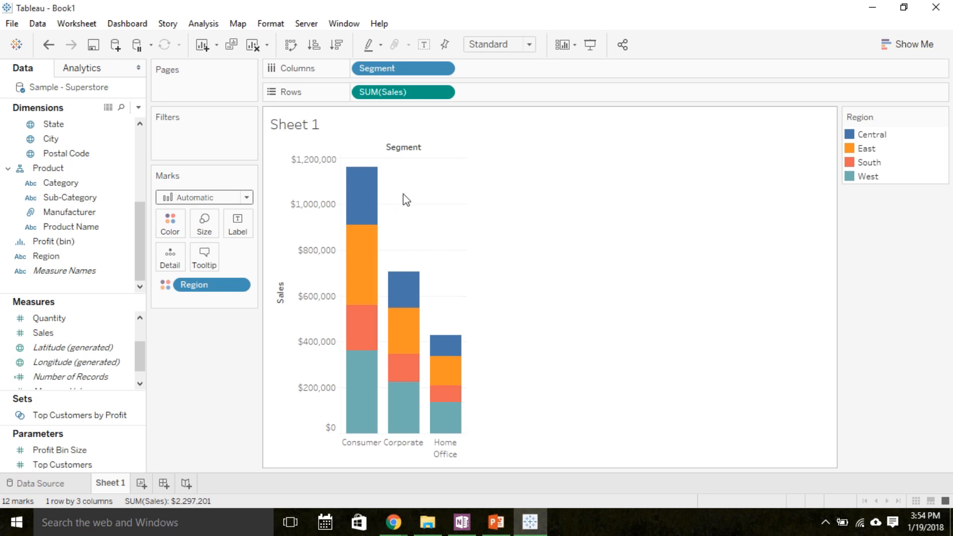
mouse_move(490, 317)
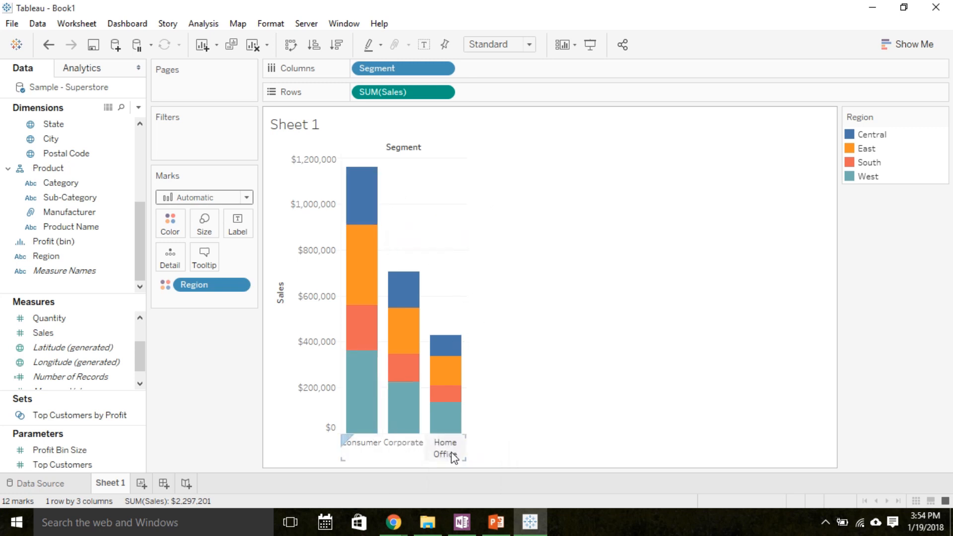
mouse_move(483, 133)
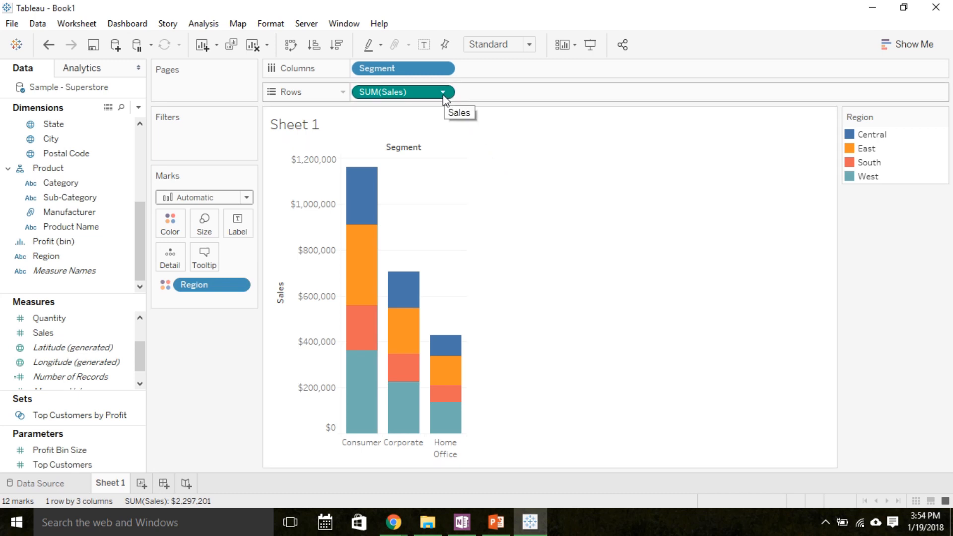
Make SUM(Sales) a Percent of Total over Specific Dimensions with Segment excluded, so each bar totals 100%
left_click(444, 92)
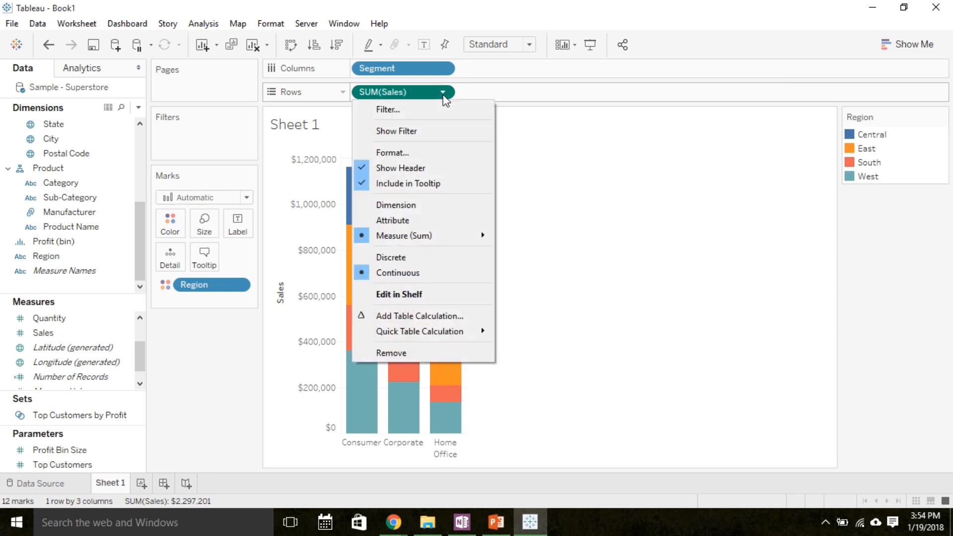
mouse_move(436, 297)
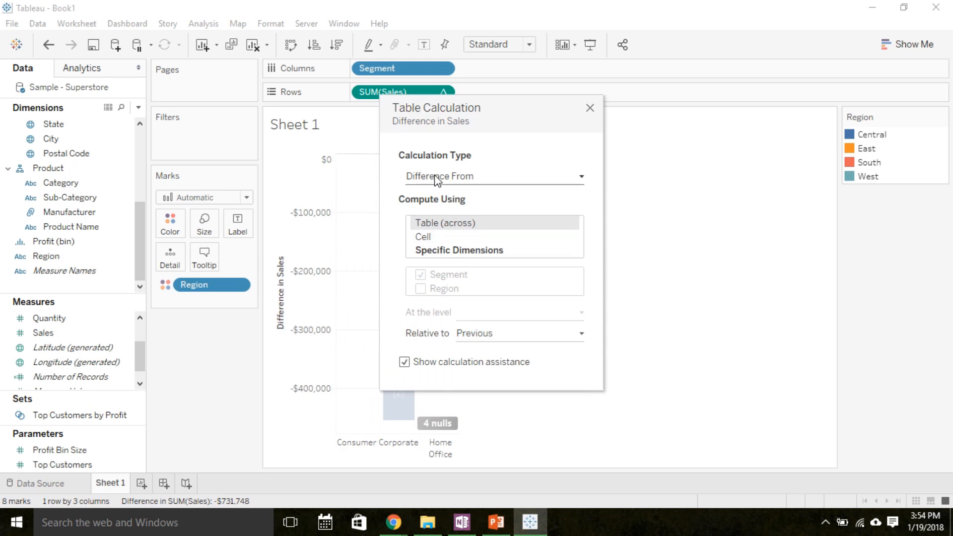
left_click(493, 176)
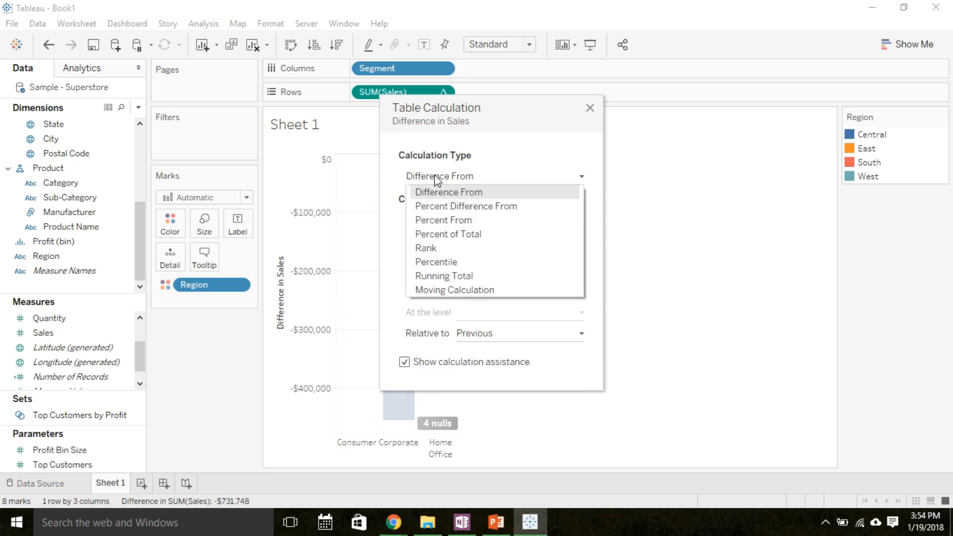
mouse_move(439, 234)
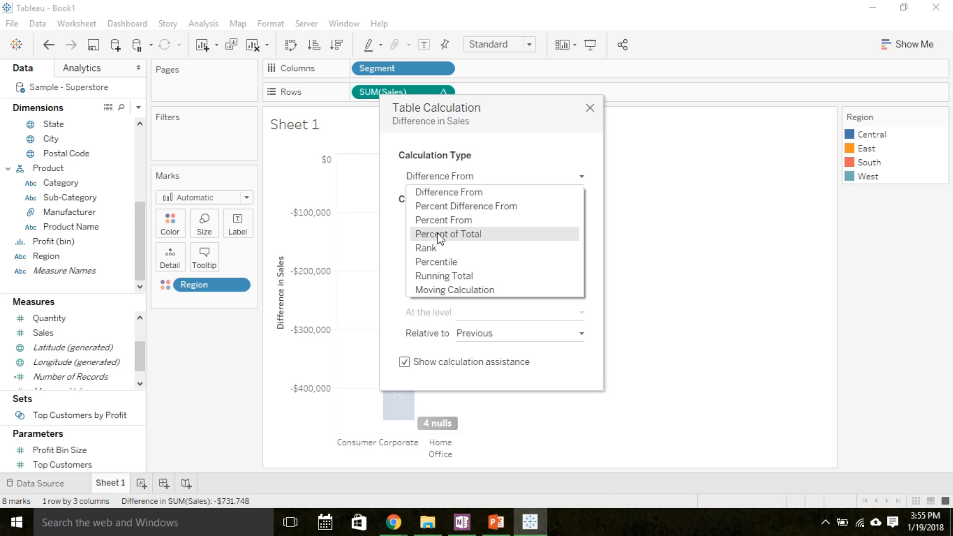
left_click(447, 234)
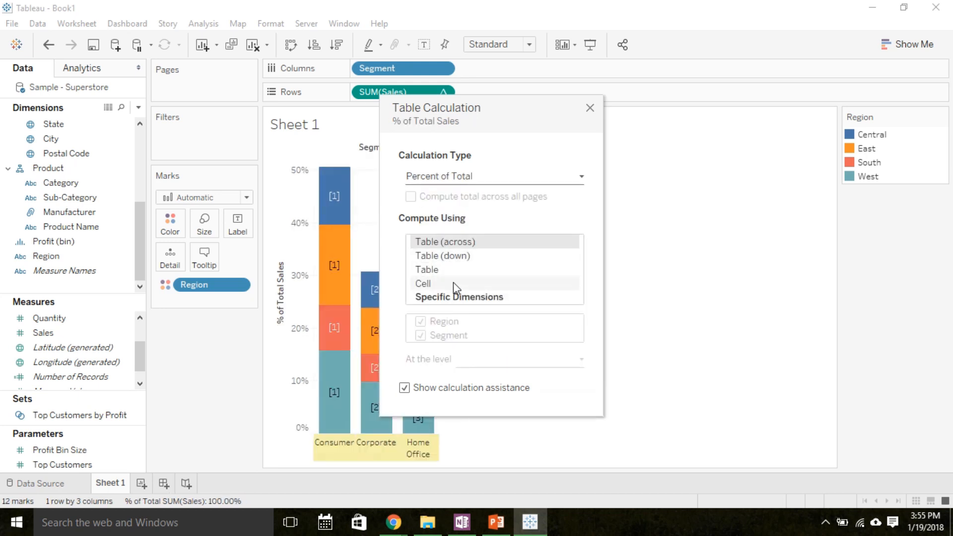
left_click(459, 297)
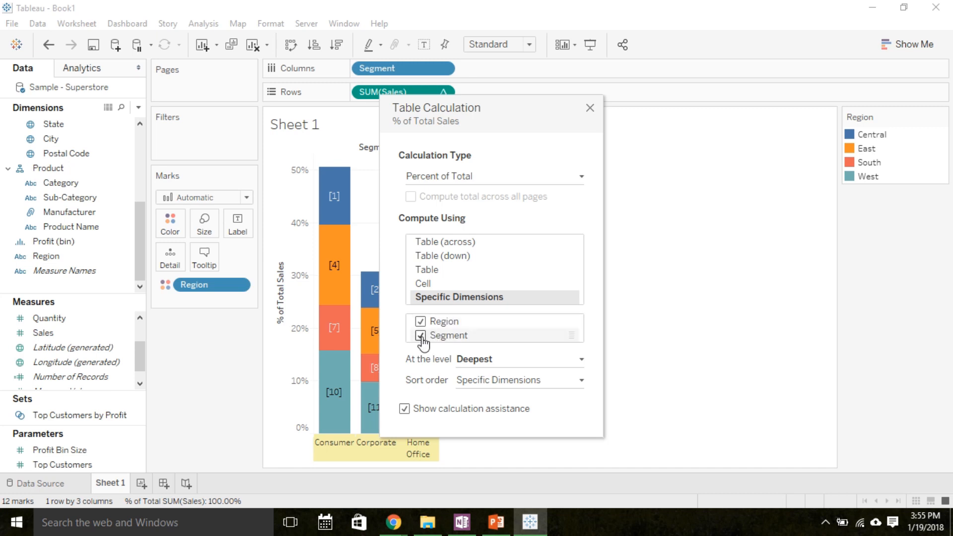
left_click(420, 335)
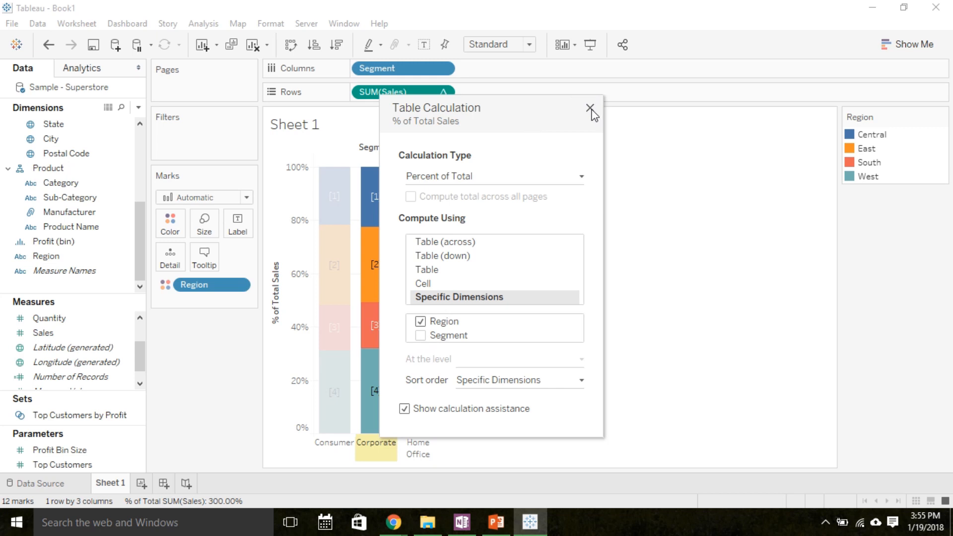
left_click(589, 108)
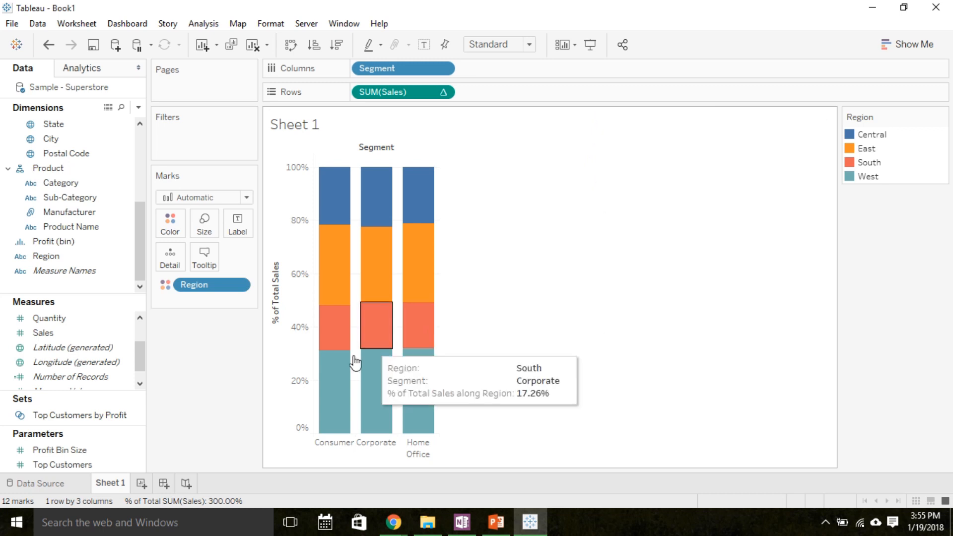
mouse_move(336, 372)
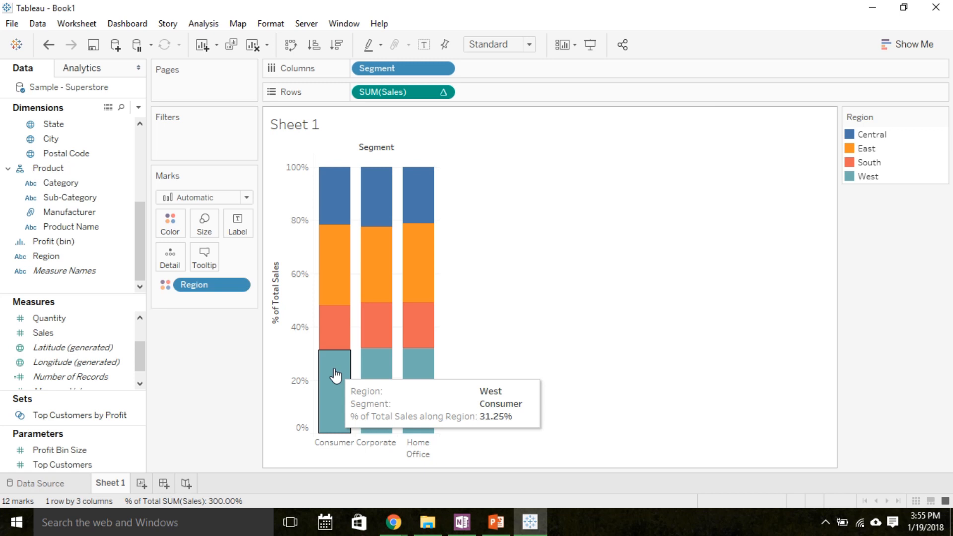
mouse_move(334, 208)
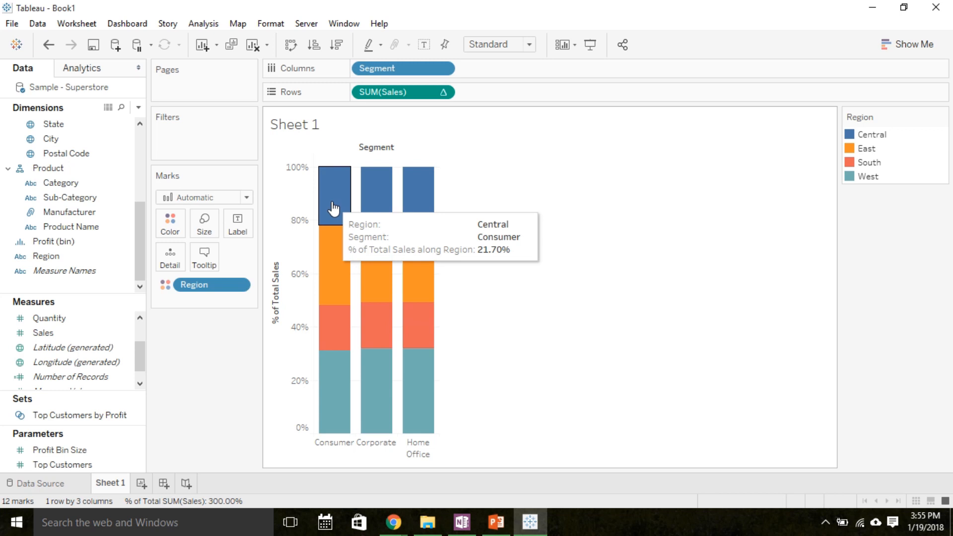
mouse_move(414, 209)
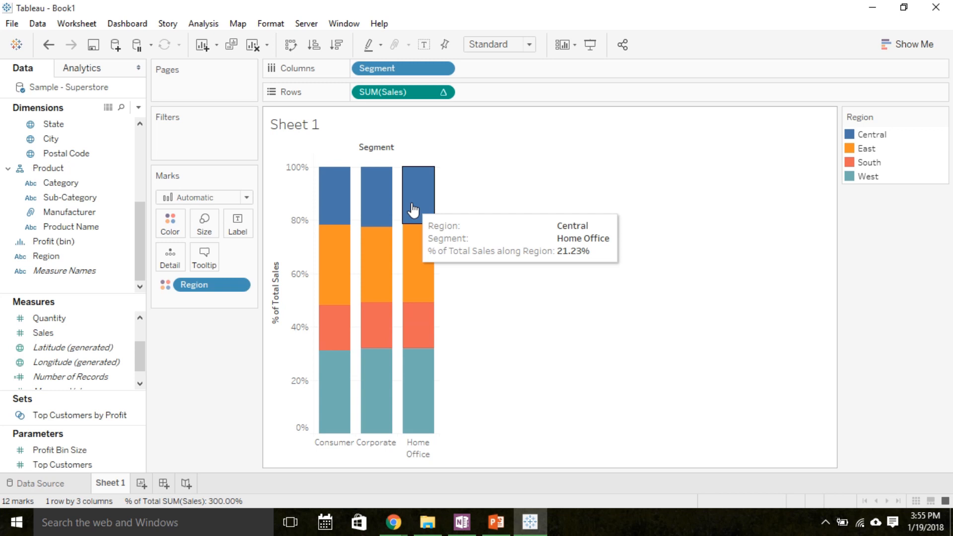
mouse_move(342, 418)
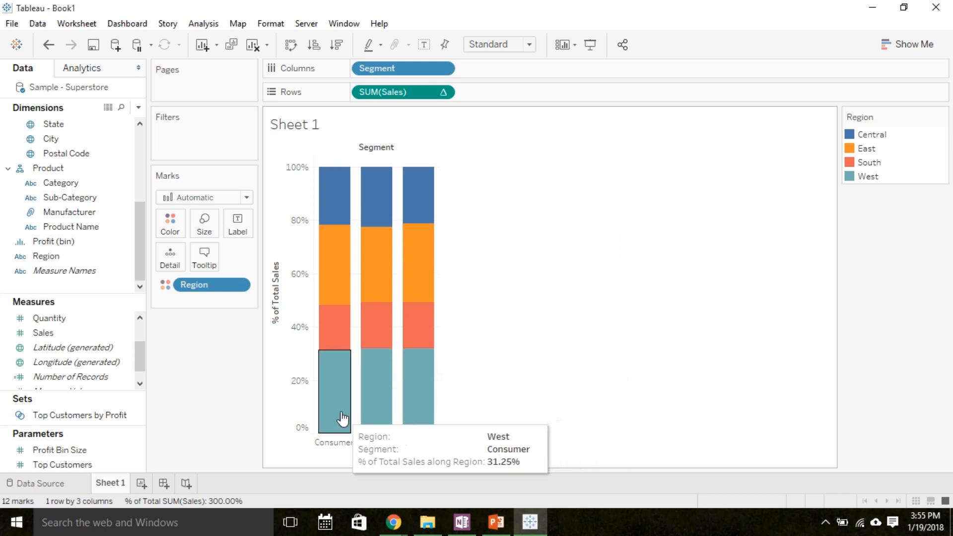
mouse_move(405, 194)
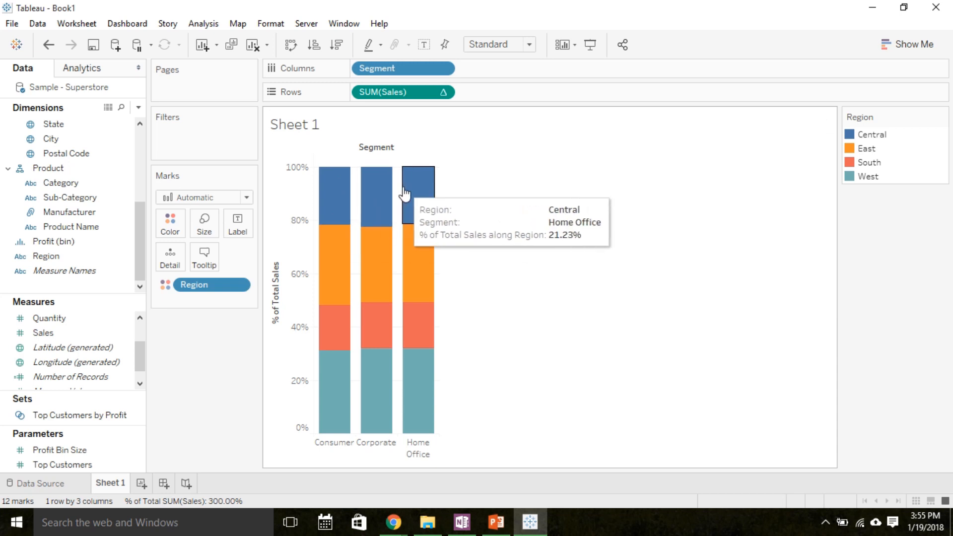
mouse_move(414, 302)
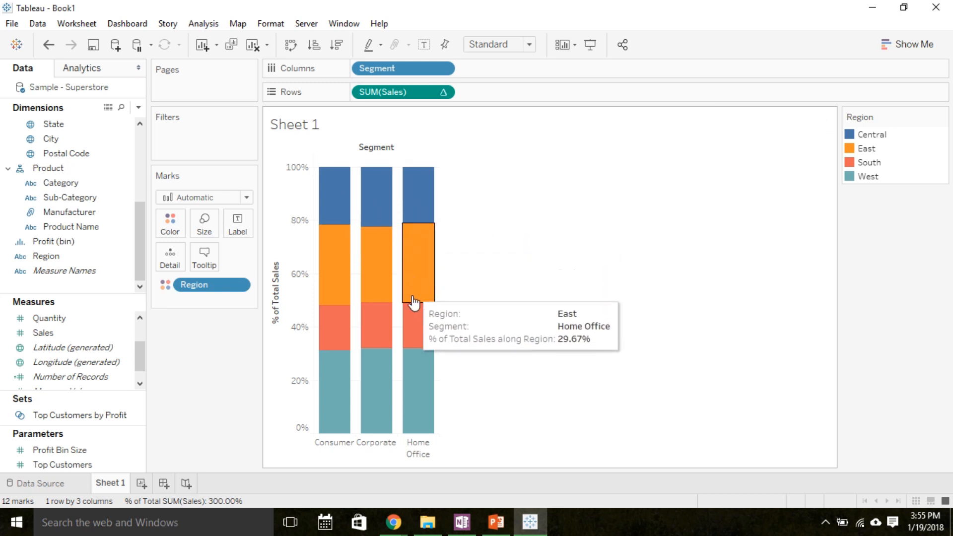
mouse_move(422, 393)
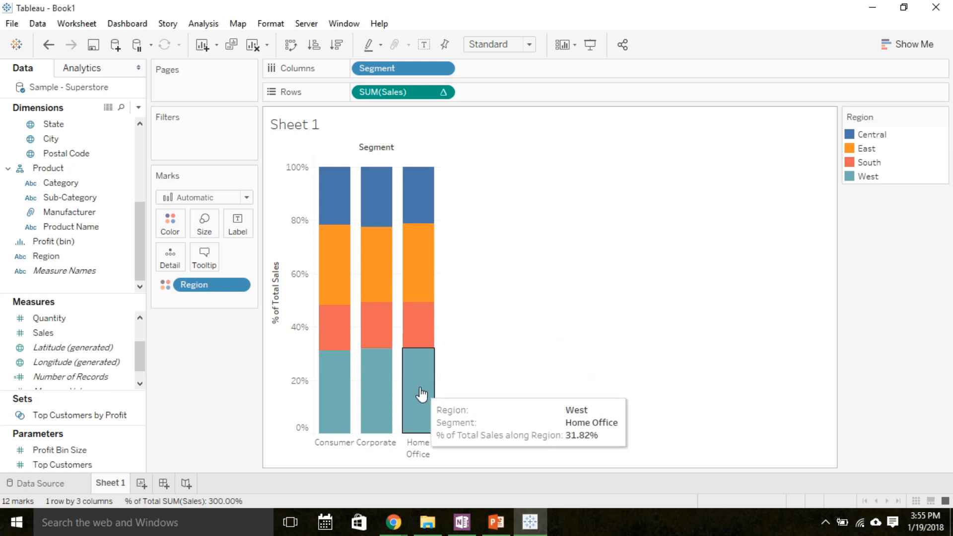
mouse_move(353, 397)
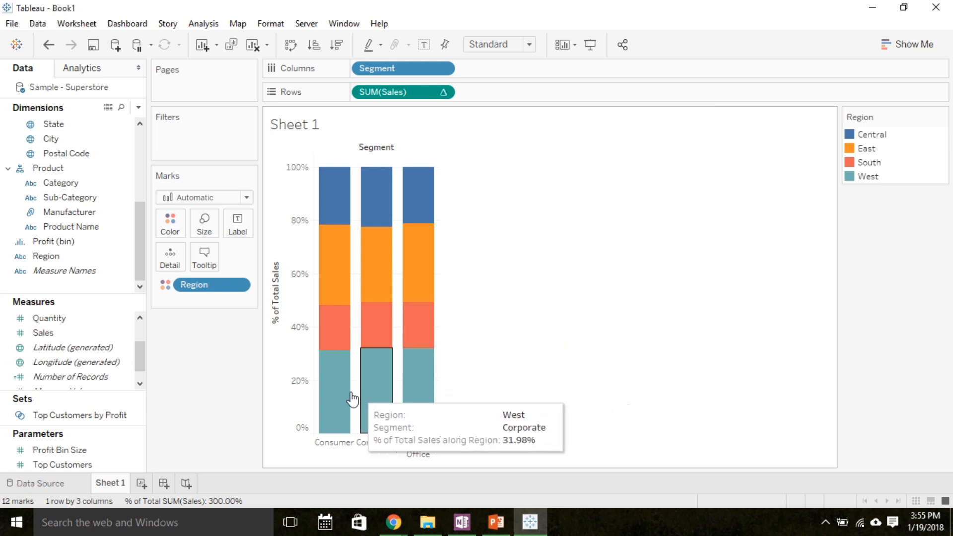
mouse_move(422, 398)
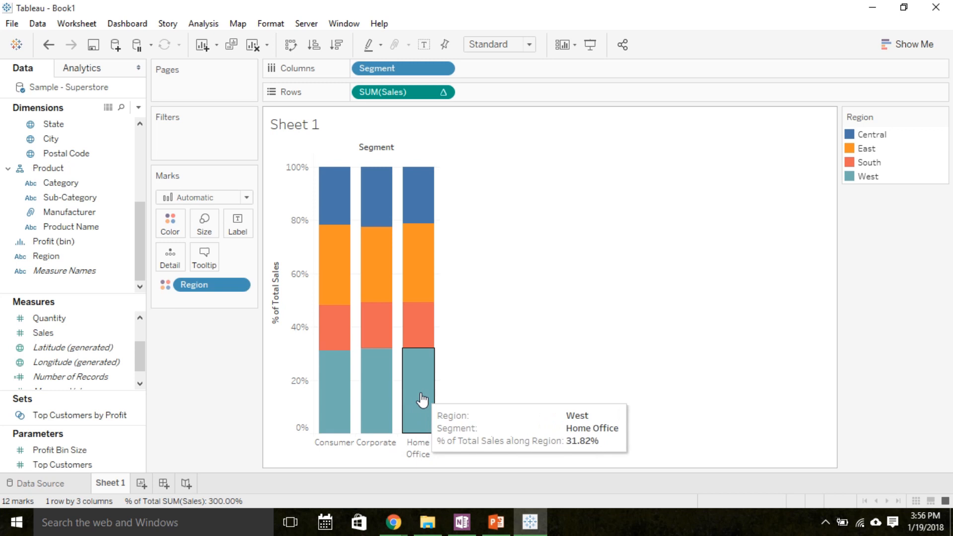
mouse_move(492, 382)
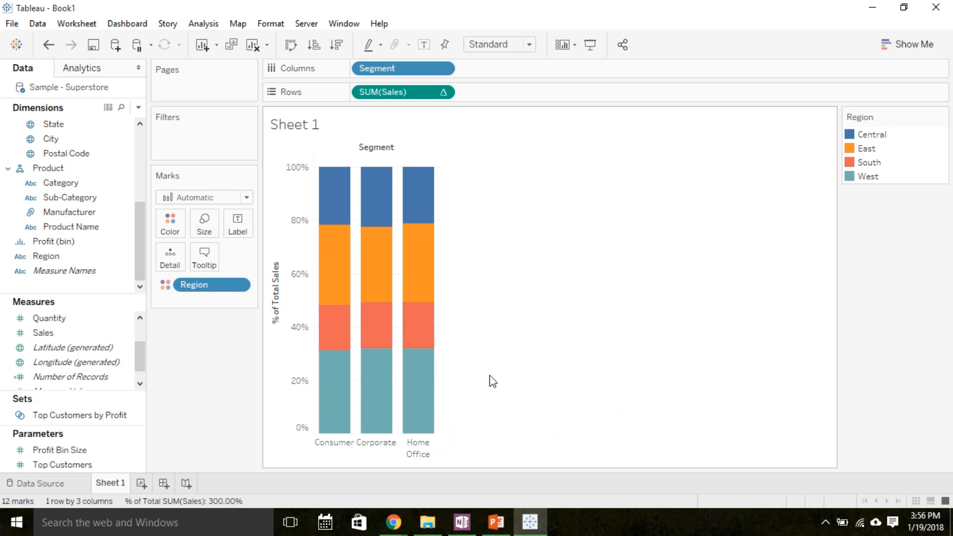